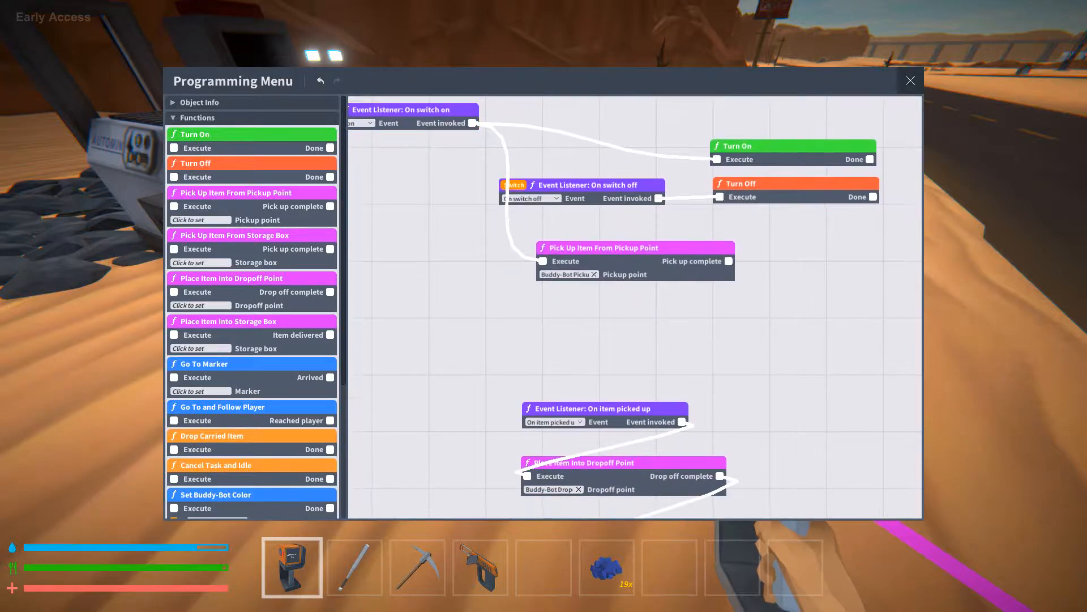
Close the buddy-bot's programming graph before aiming at the blue pickup point.
{"action": "left_click", "coordinate": [911, 79]}
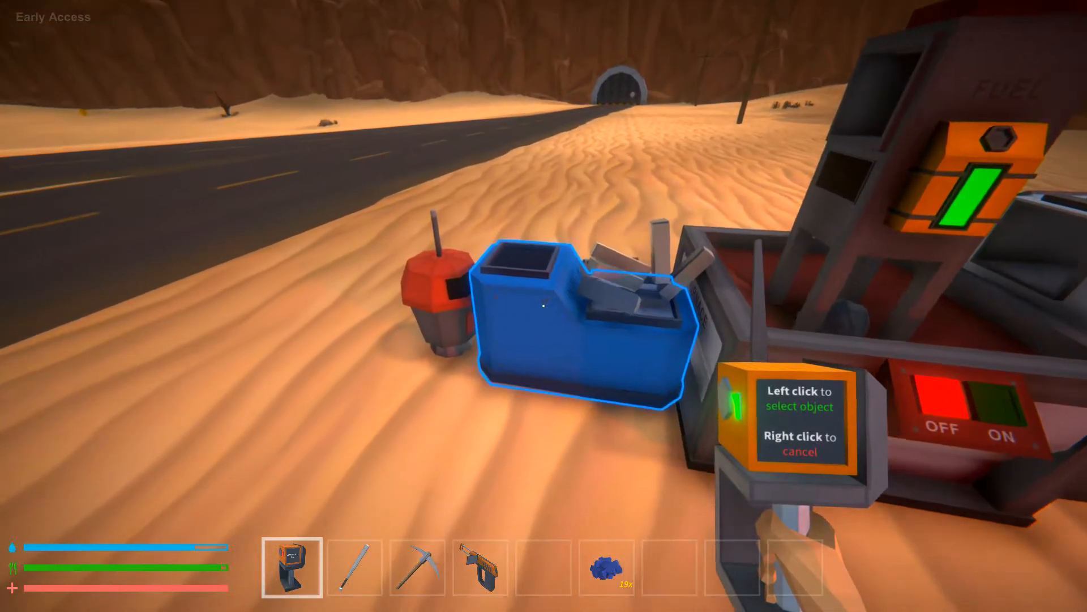
Link the buddy-bot to the blue pickup point and reopen its program for a second pick-up step.
{"action": "left_click", "coordinate": [543, 307]}
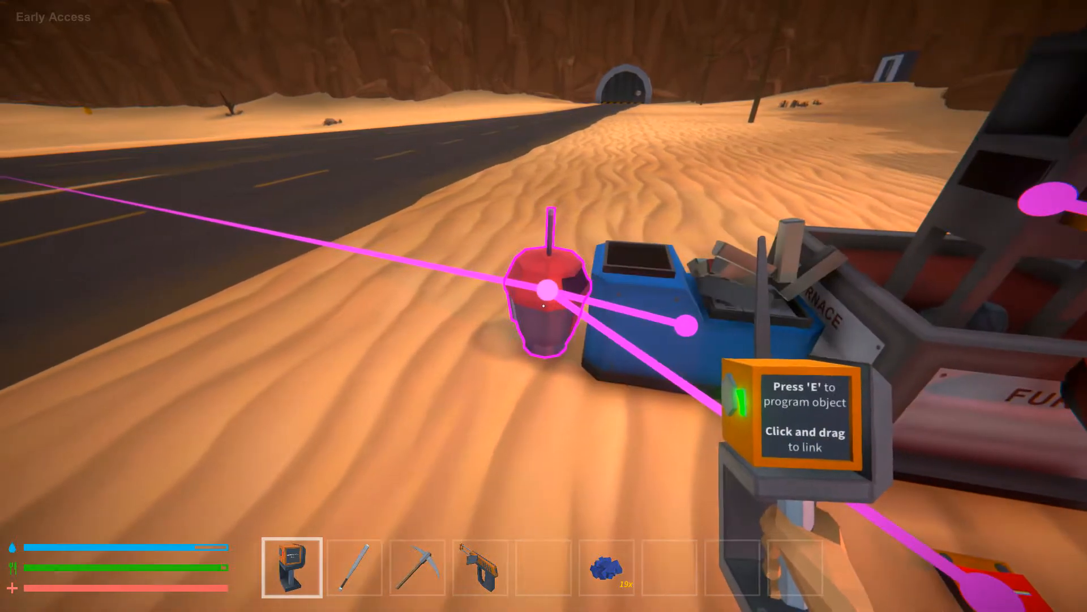
{"action": "key", "text": "e"}
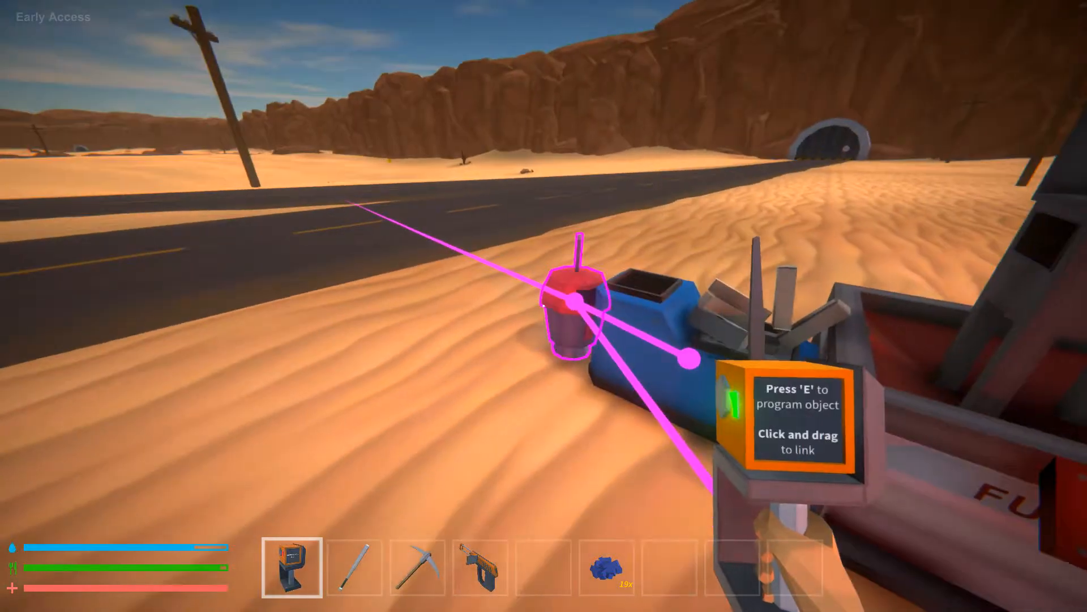
{"action": "key", "text": "e"}
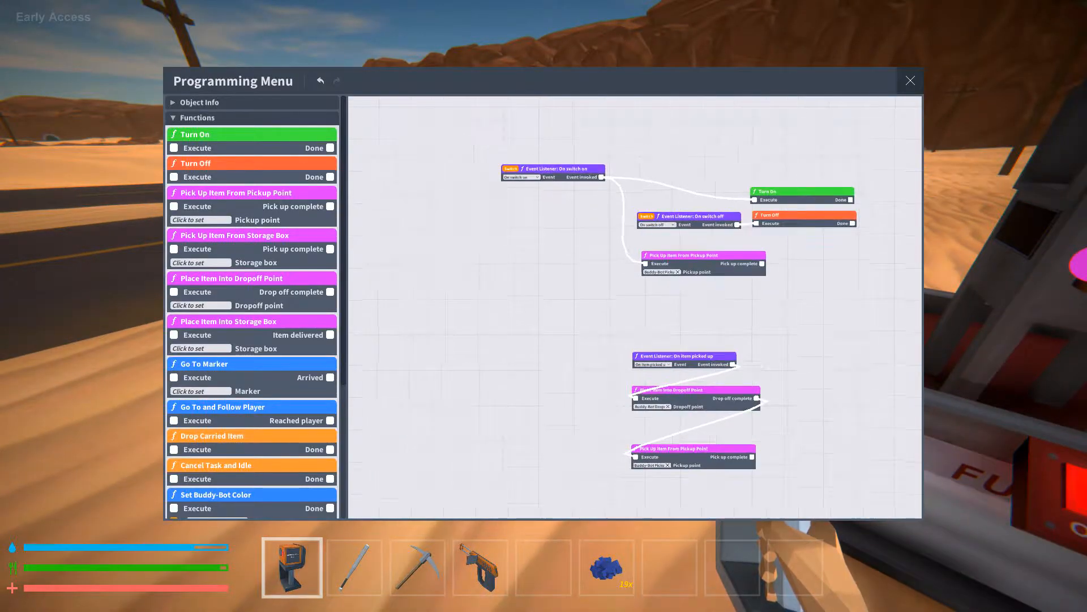
{"action": "scroll", "scroll_direction": "down", "scroll_amount": 3}
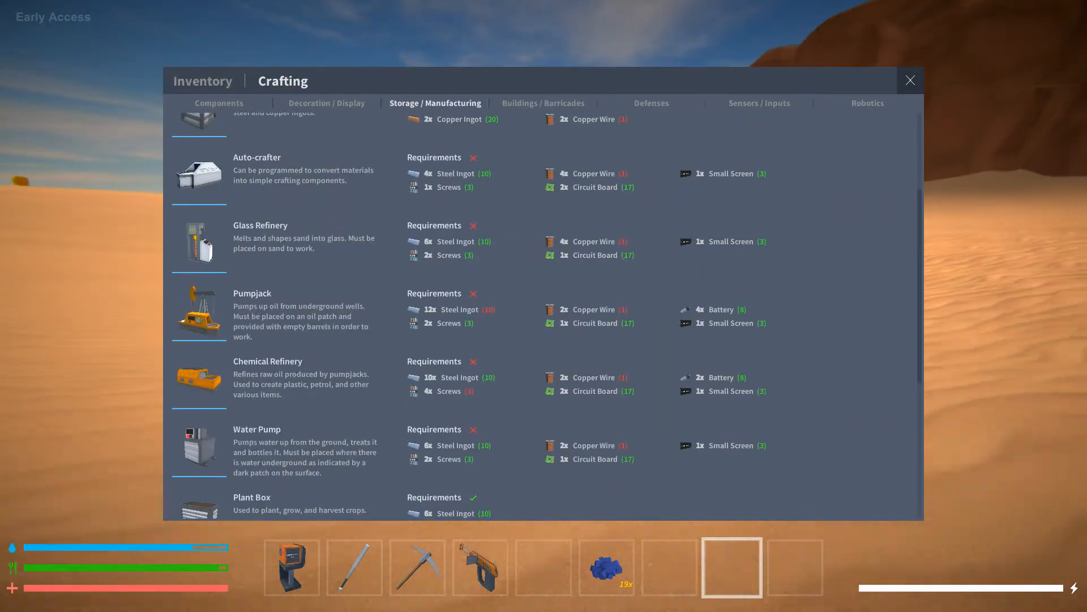
Wire the auto-crafter's item-crafted event to set the spot light colour White.
{"action": "left_click", "coordinate": [910, 80]}
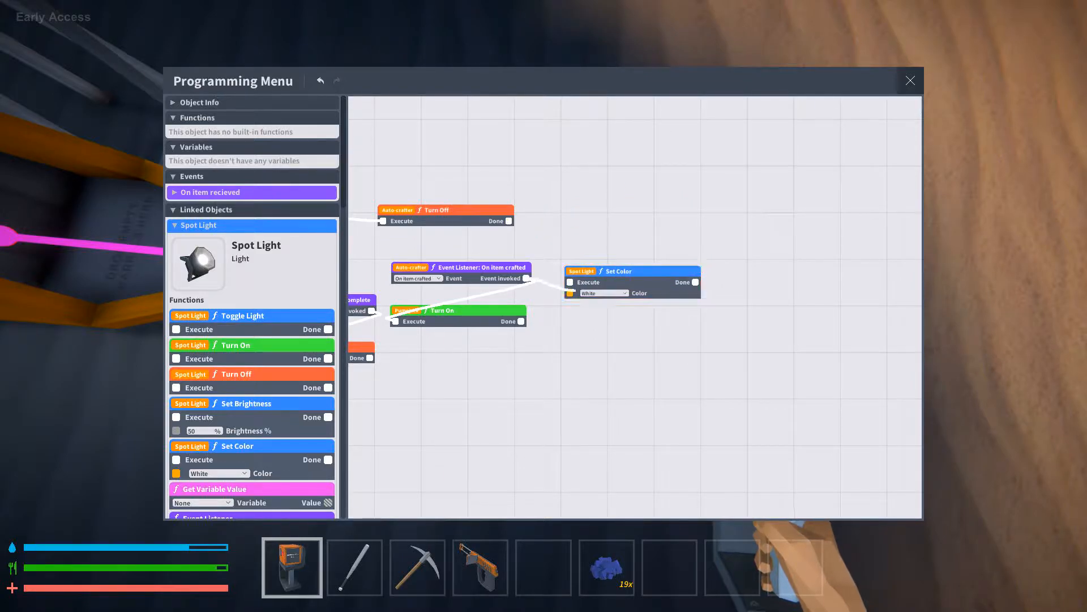
Close the programming graph and head to the switched-off pumpjack.
{"action": "left_click", "coordinate": [910, 79]}
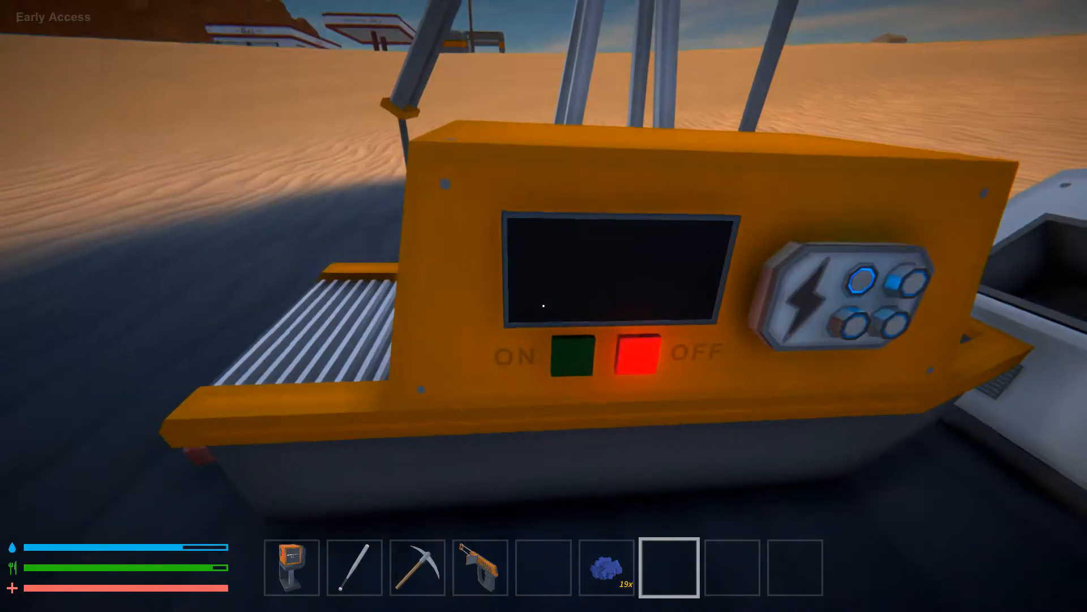
Switch the pumpjack on and extend the program with Wait, Compare Colors (Red) and Branch.
{"action": "left_click", "coordinate": [571, 355]}
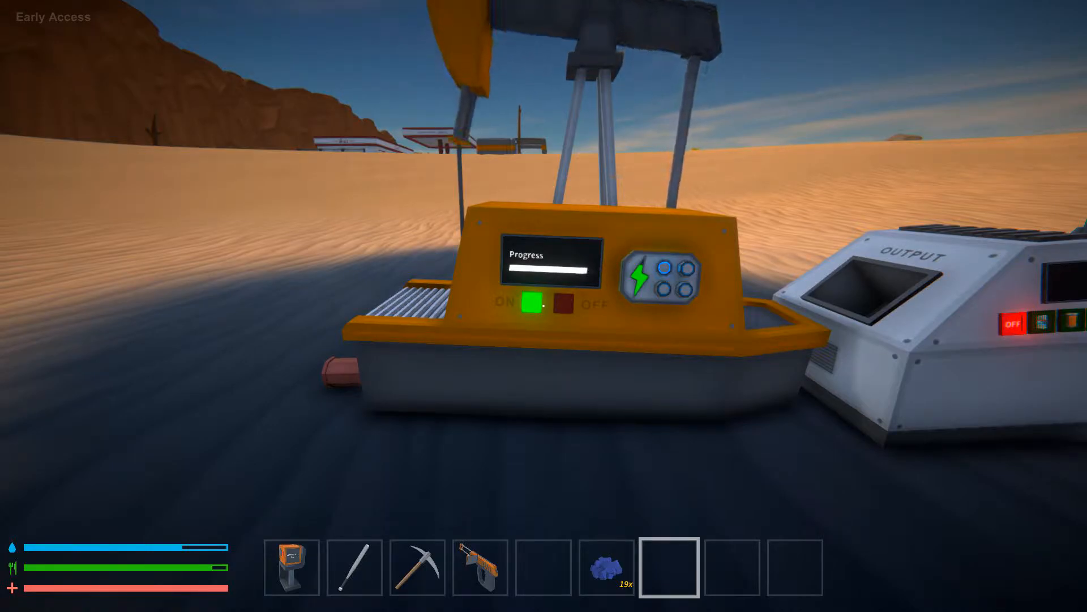
{"action": "left_click", "coordinate": [568, 304]}
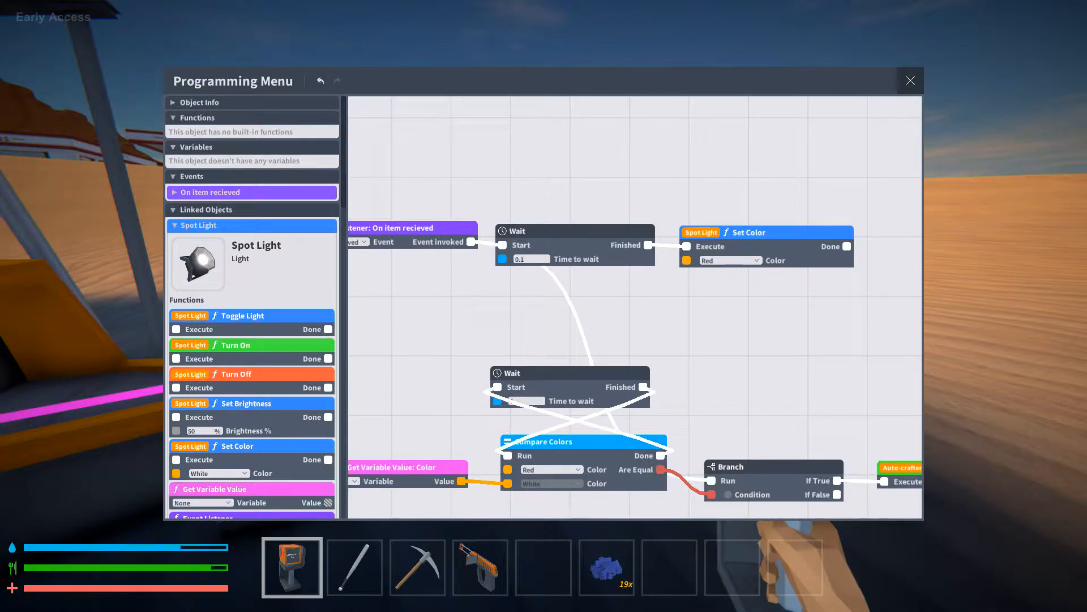
Close the node graph and bring up the Robotics crafting recipes with Buddy-Bot parts.
{"action": "left_click", "coordinate": [910, 79]}
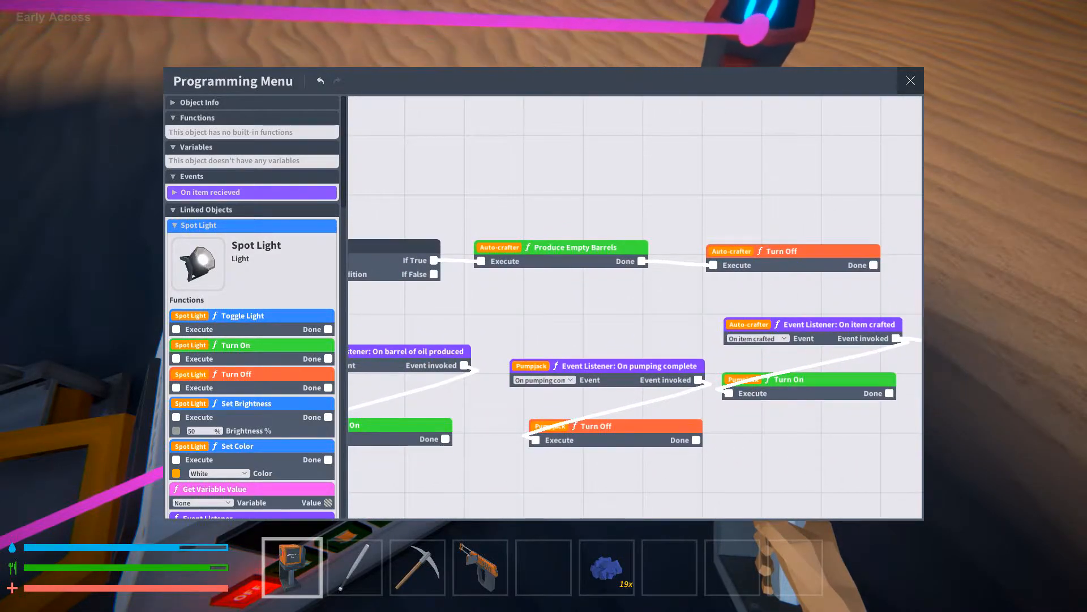
{"action": "left_click", "coordinate": [909, 79]}
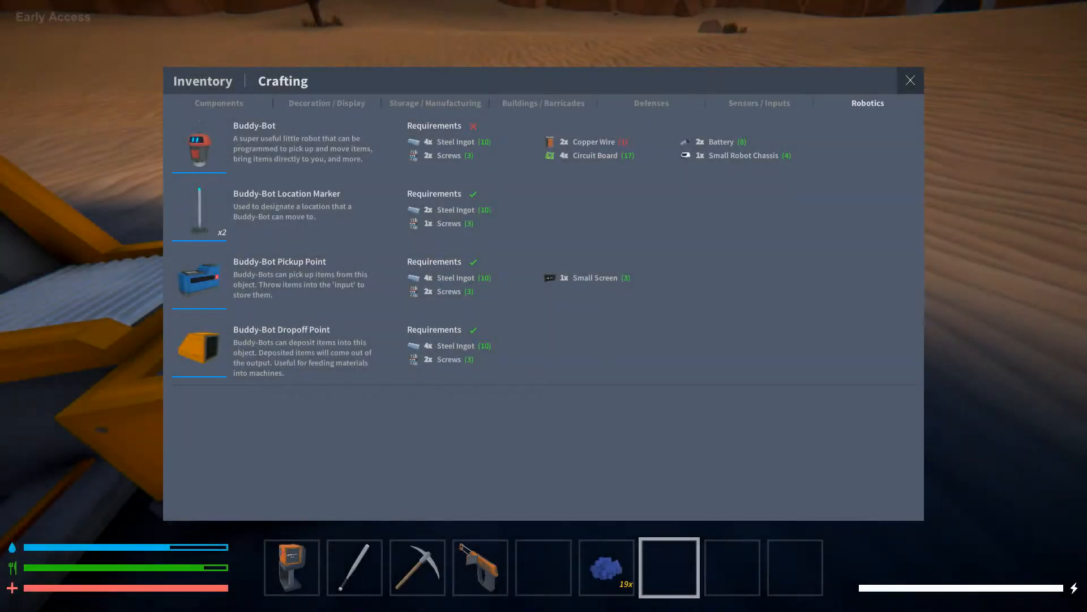
Add the Chemical Refinery as a linked object with Produce Plastic wired to Turn Off.
{"action": "left_click", "coordinate": [218, 103]}
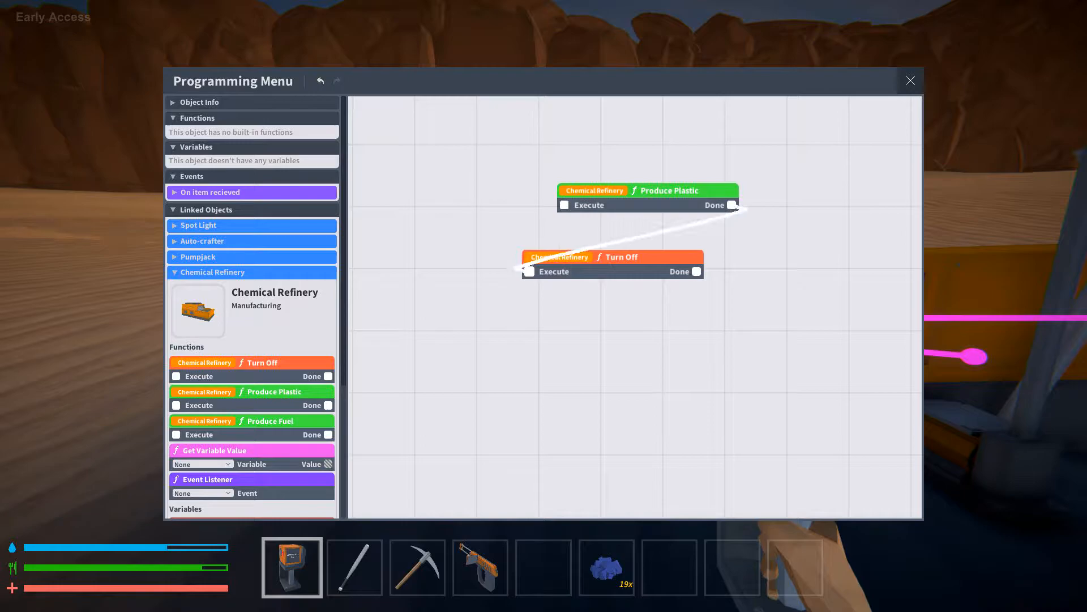
Add a Wait of 5 before Produce Plastic, then show the Components crafting recipes.
{"action": "left_click", "coordinate": [203, 257]}
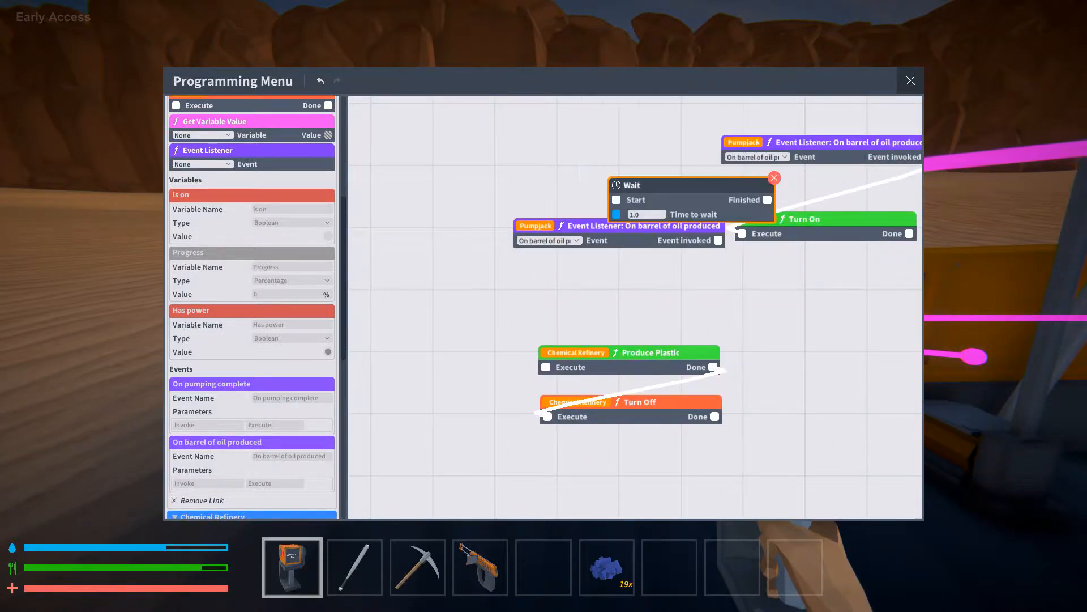
{"action": "left_click_drag", "start_coordinate": [692, 184], "coordinate": [630, 293]}
{"action": "type", "text": "5"}
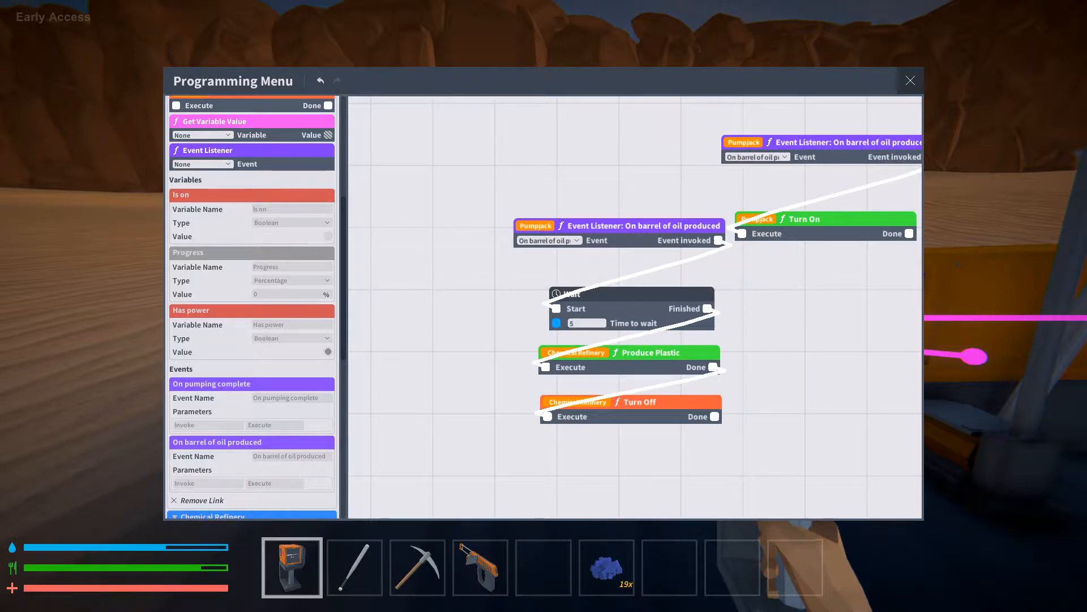
{"action": "left_click", "coordinate": [910, 80]}
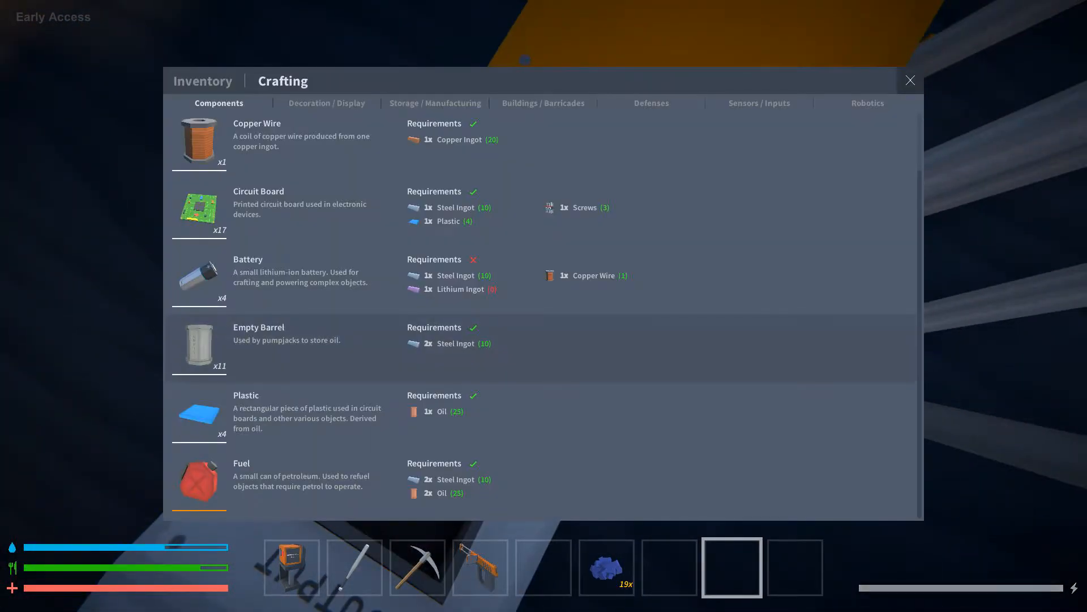
Close the crafting list and walk around to the switched-off chemical refinery.
{"action": "left_click", "coordinate": [202, 81]}
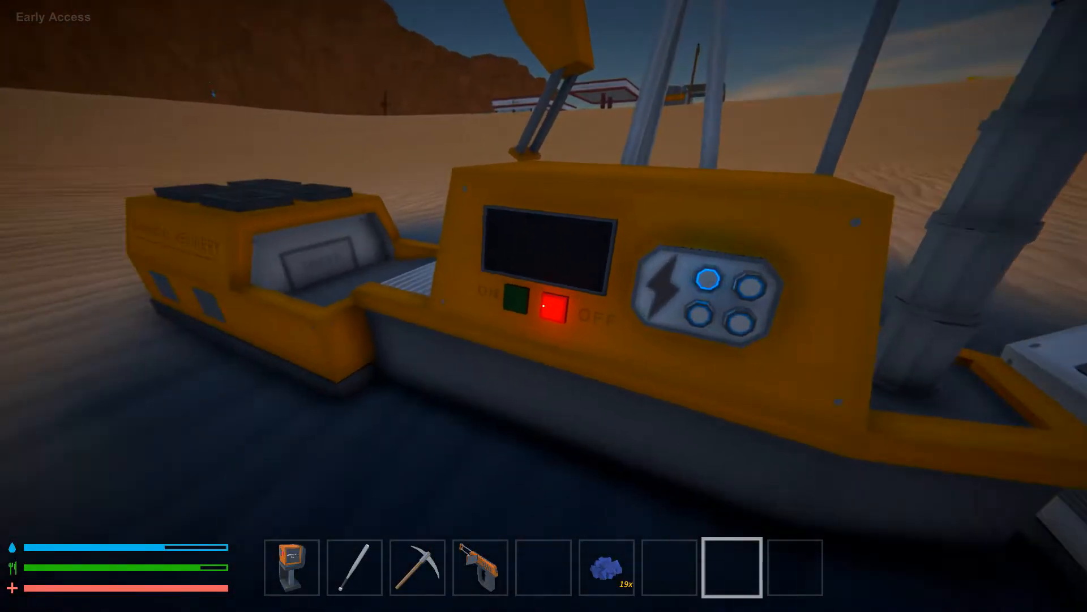
{"action": "left_click", "coordinate": [514, 298]}
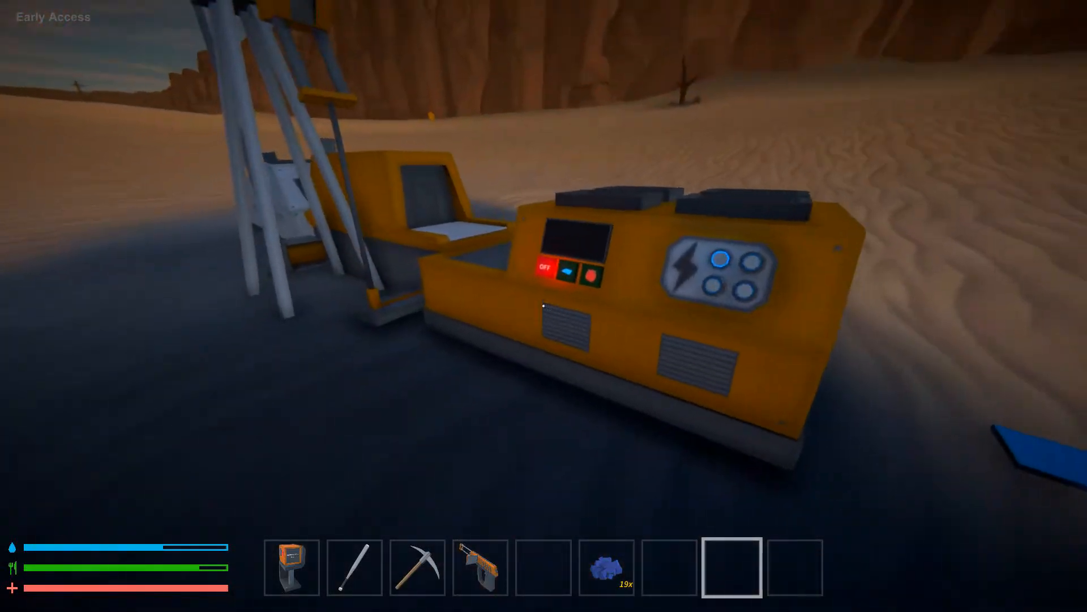
Link the pumpjack with the Programming Tool and add a Pumpjack Turn Off step.
{"action": "left_click", "coordinate": [291, 568]}
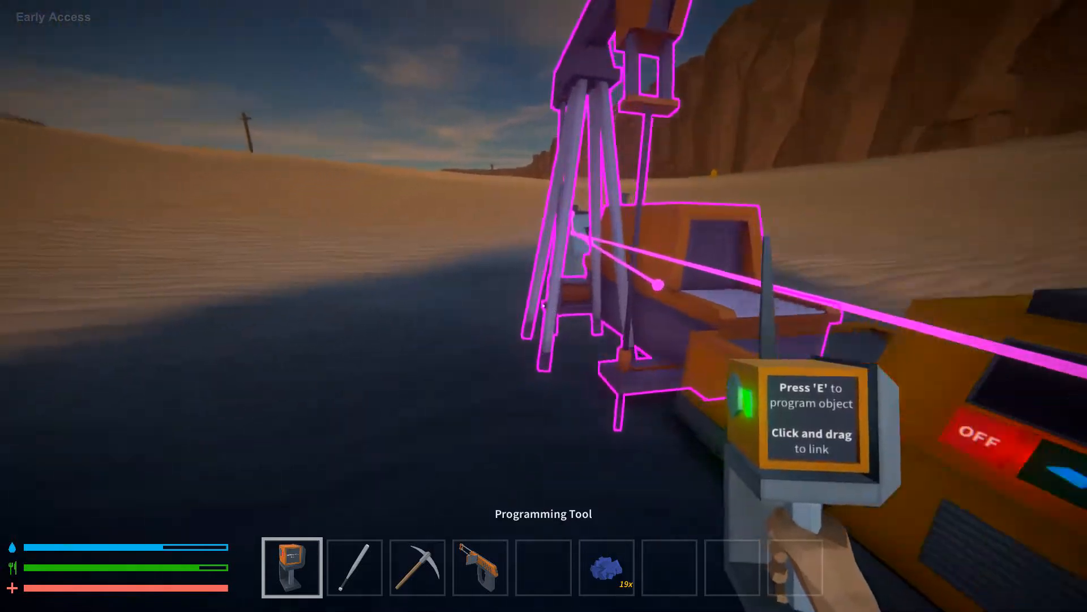
{"action": "key", "text": "e"}
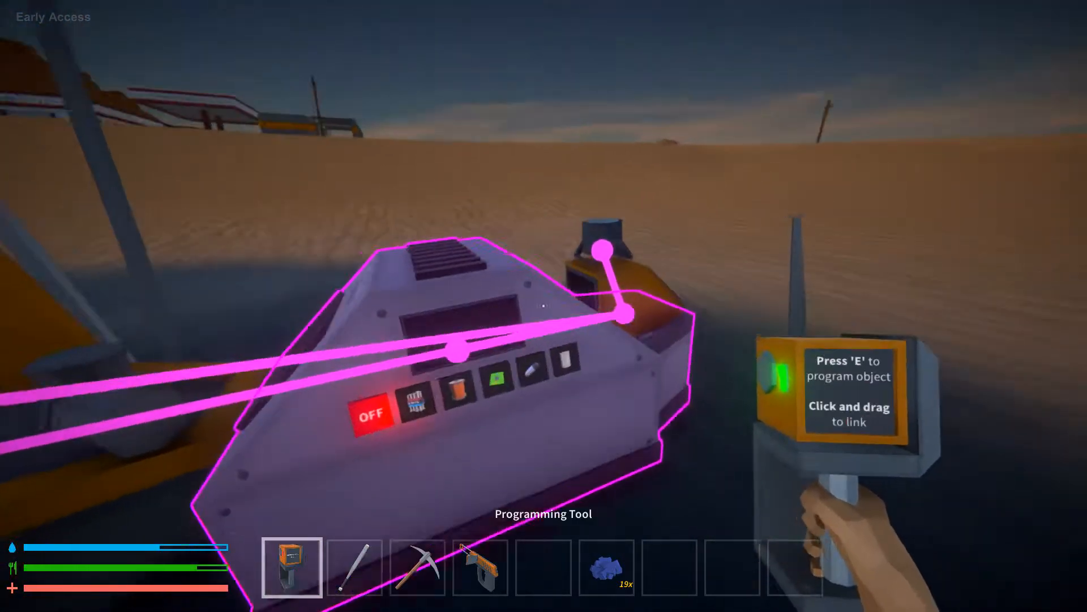
{"action": "key", "text": "e"}
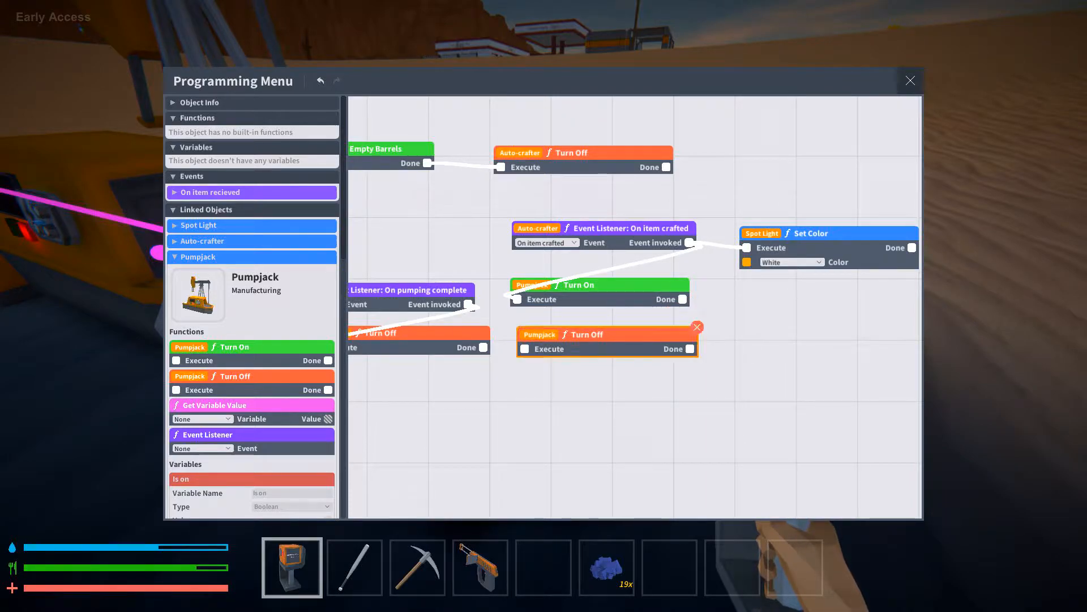
Delete the extra Pumpjack Turn Off step and leave the Programming Menu.
{"action": "left_click", "coordinate": [697, 326]}
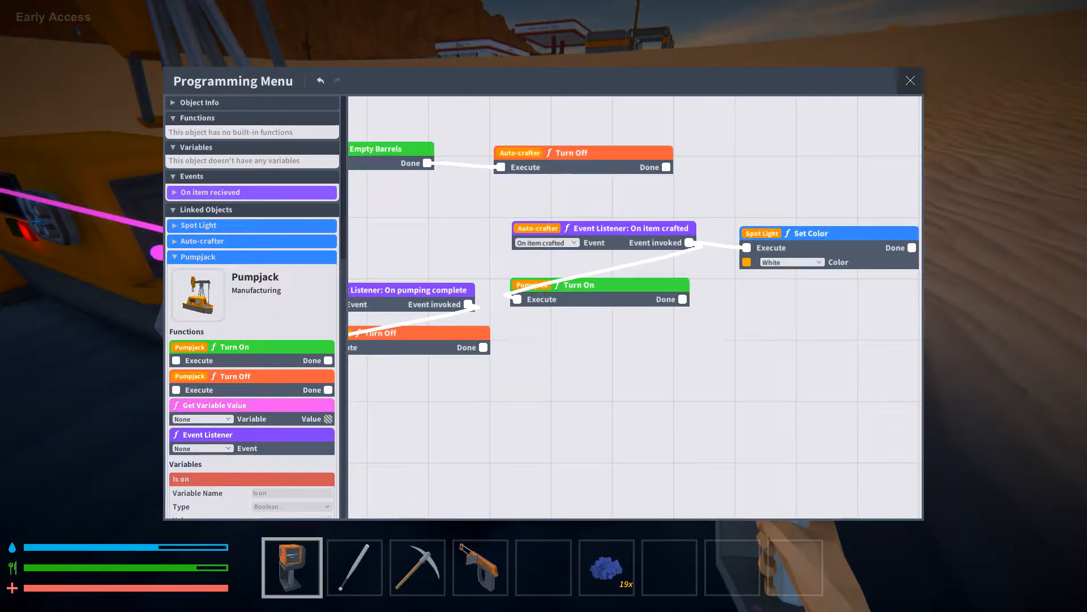
{"action": "left_click", "coordinate": [910, 80]}
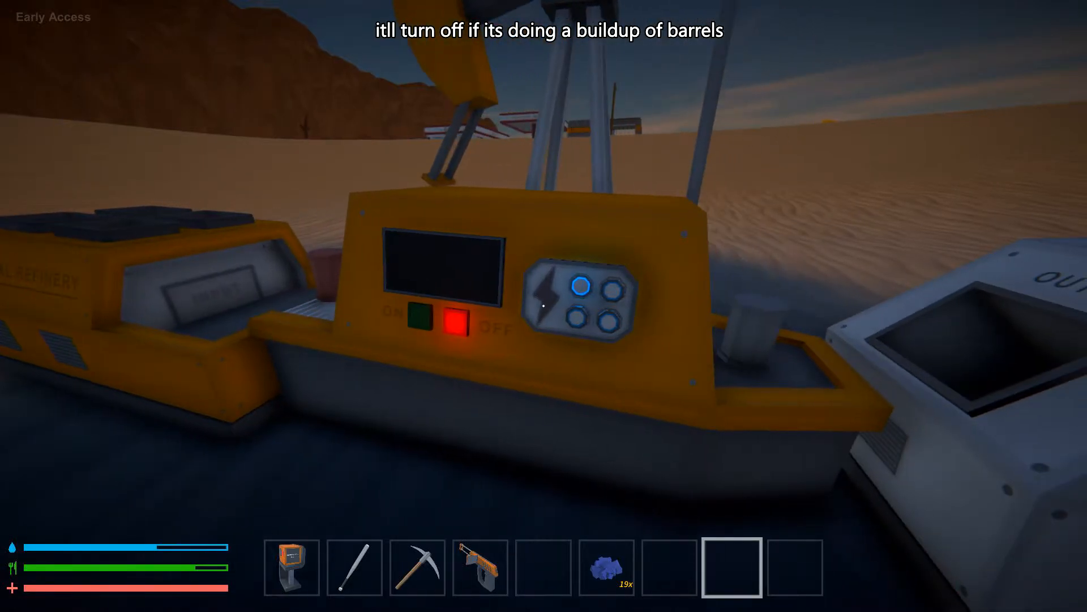
Switch the pumpjack back on and check the Components list showing 7 empty barrels.
{"action": "left_click", "coordinate": [418, 314]}
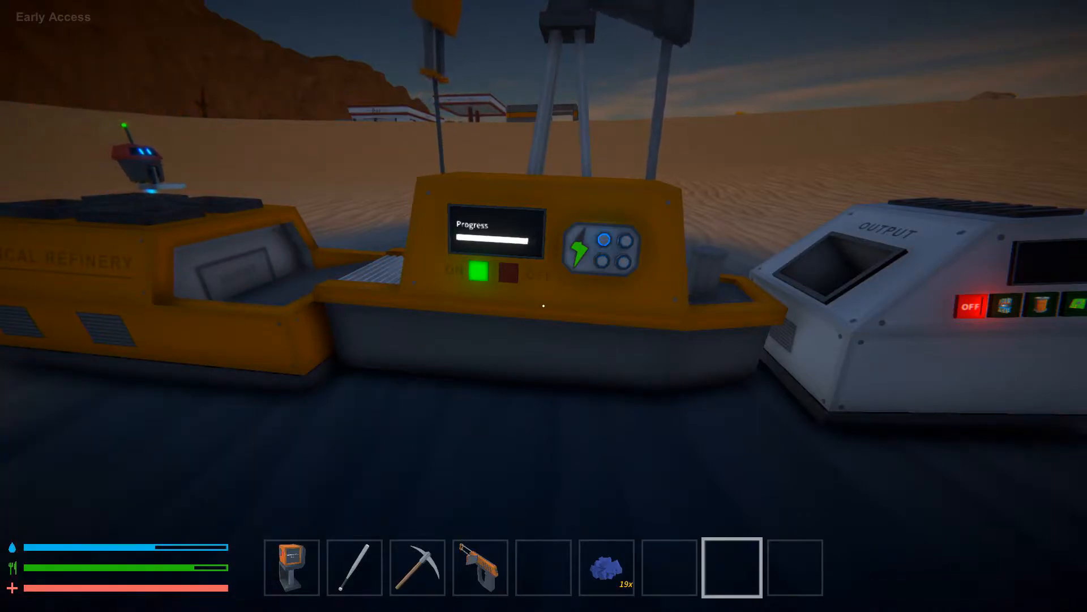
{"action": "left_click", "coordinate": [513, 274]}
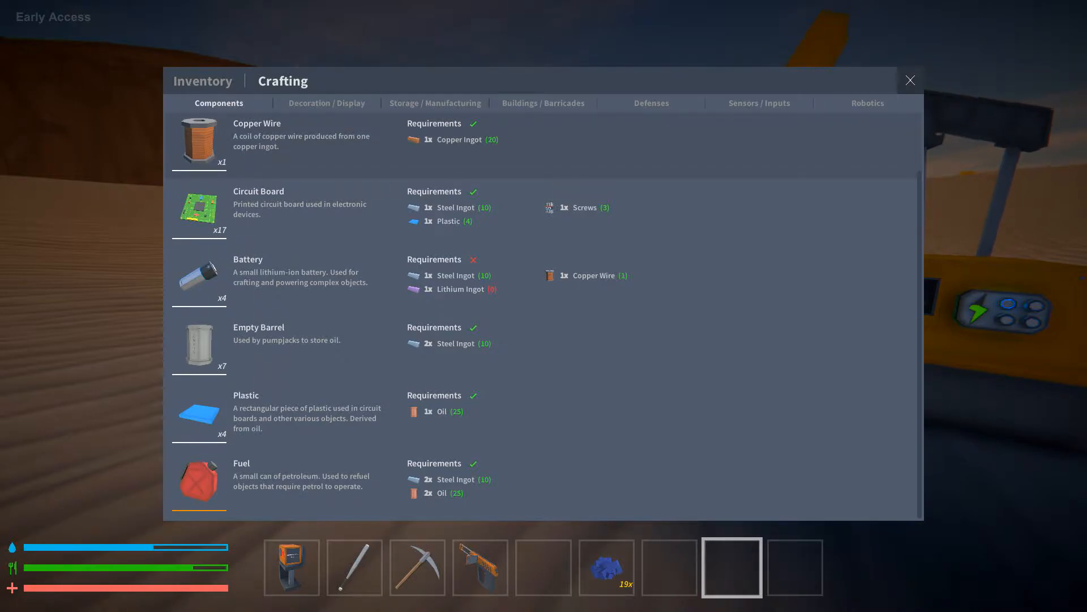
Browse the Decoration / Display recipes, including the plastic-only Traffic Cone.
{"action": "left_click", "coordinate": [326, 103]}
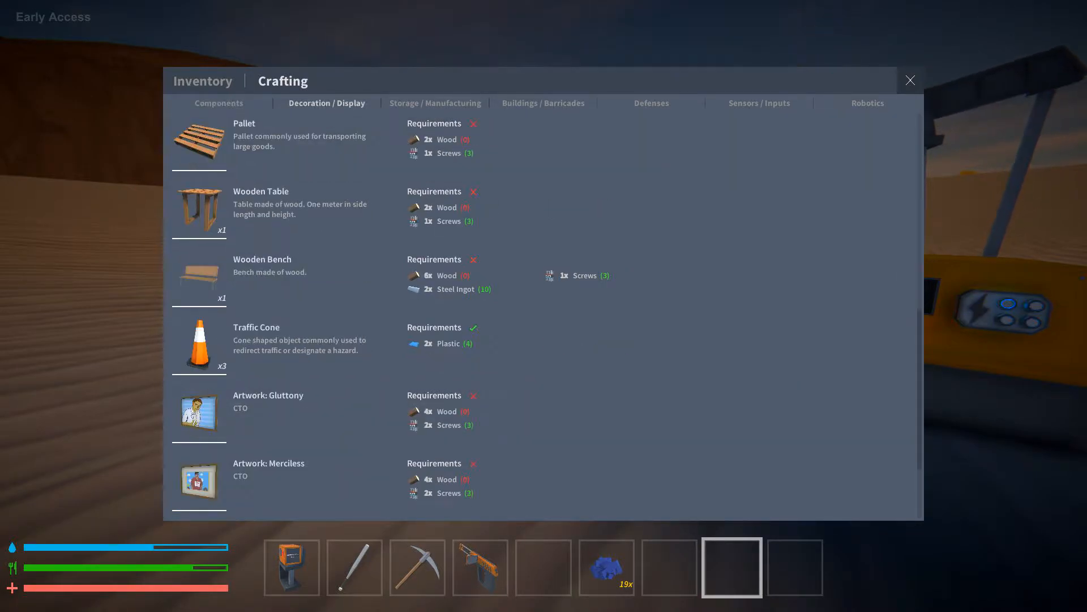
{"action": "scroll", "scroll_direction": "down", "scroll_amount": 3}
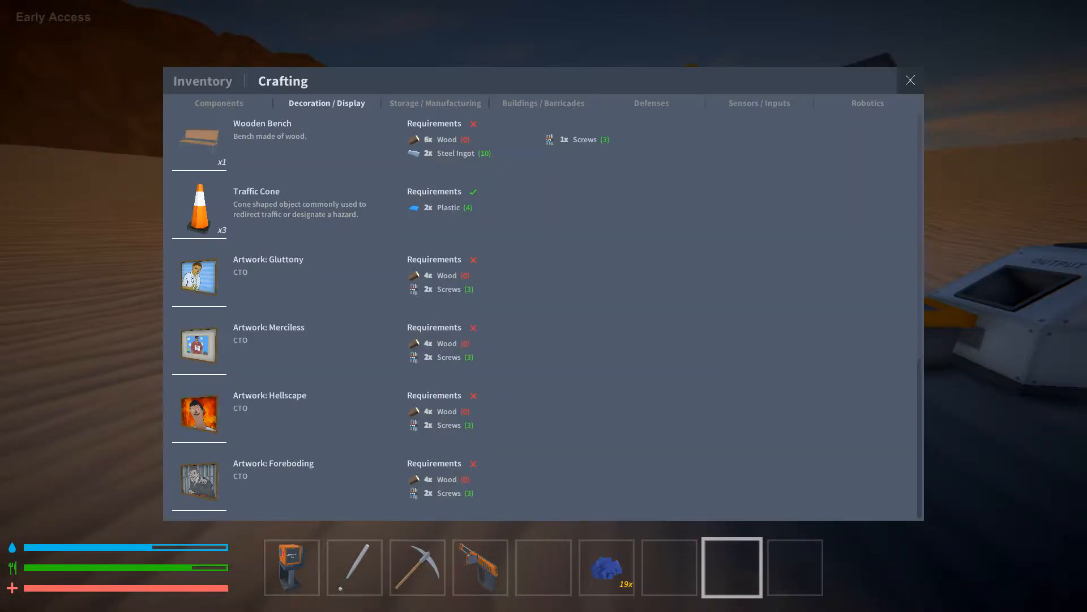
Craft a Conveyor Belt from the Storage / Manufacturing recipes and close the crafting screen.
{"action": "left_click", "coordinate": [435, 103]}
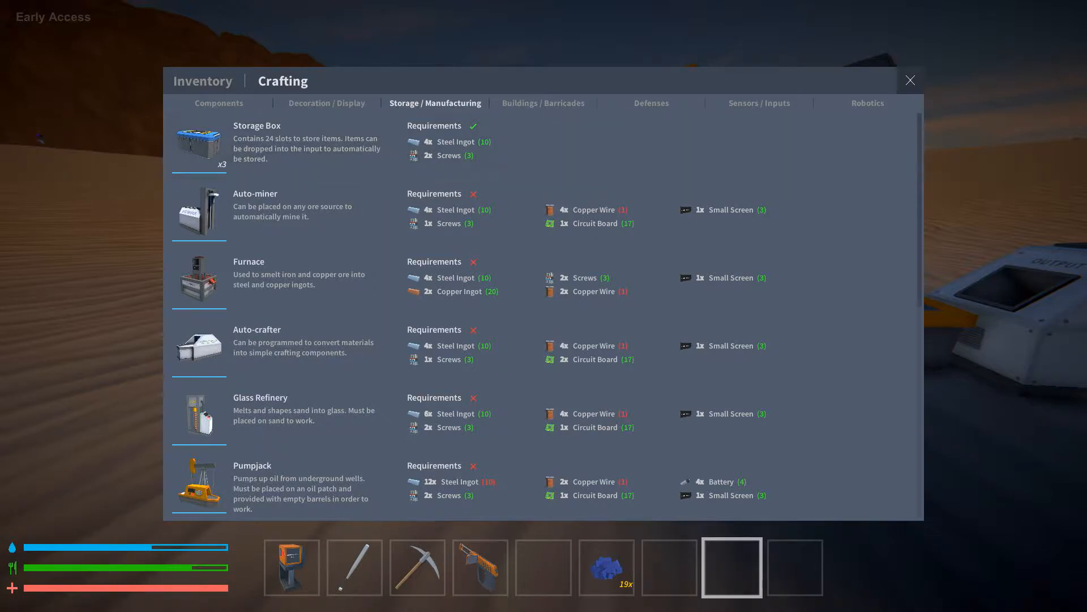
{"action": "scroll", "scroll_direction": "down", "scroll_amount": 3}
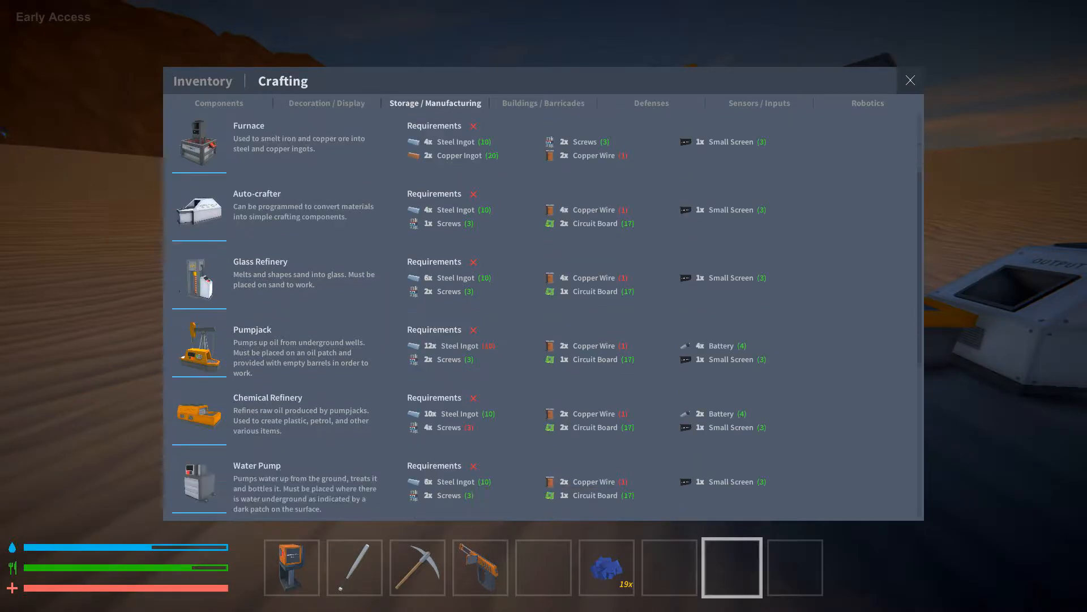
{"action": "scroll", "scroll_direction": "down", "scroll_amount": 3}
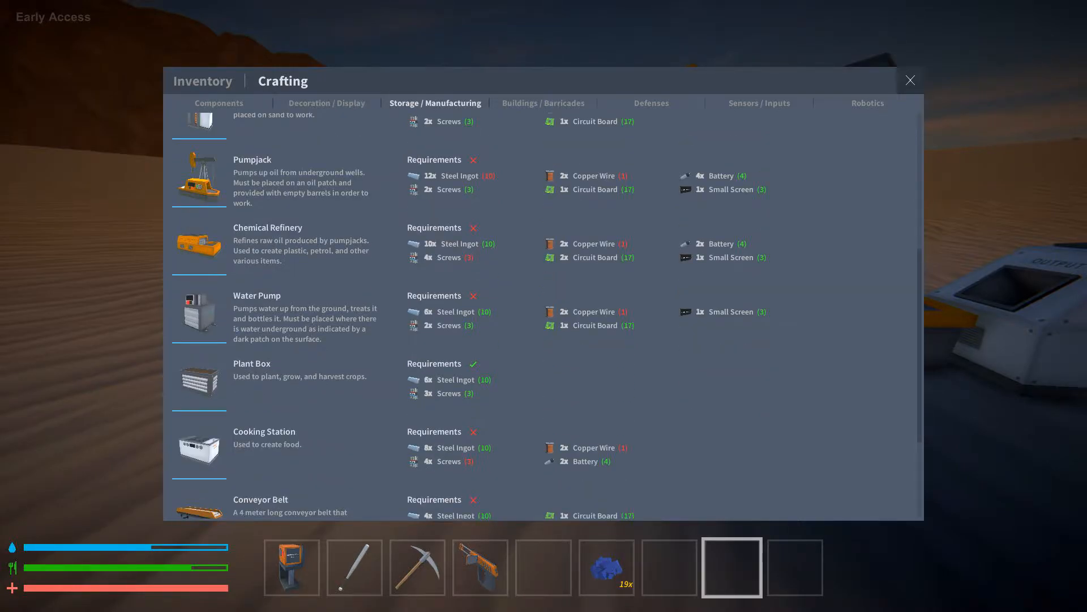
{"action": "scroll", "scroll_direction": "down", "scroll_amount": 3}
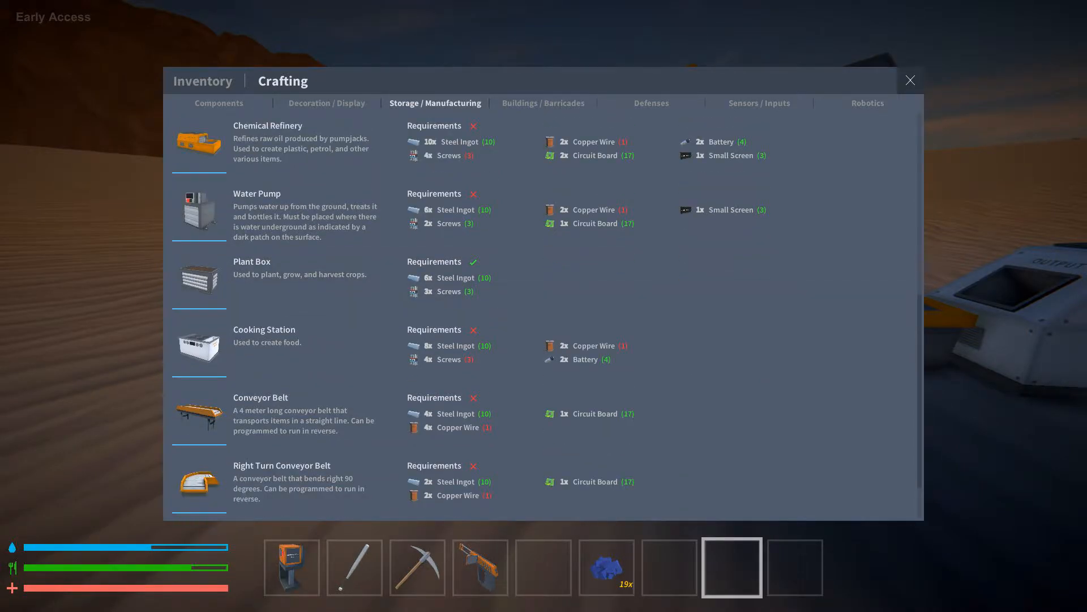
{"action": "scroll", "scroll_direction": "down", "scroll_amount": 3}
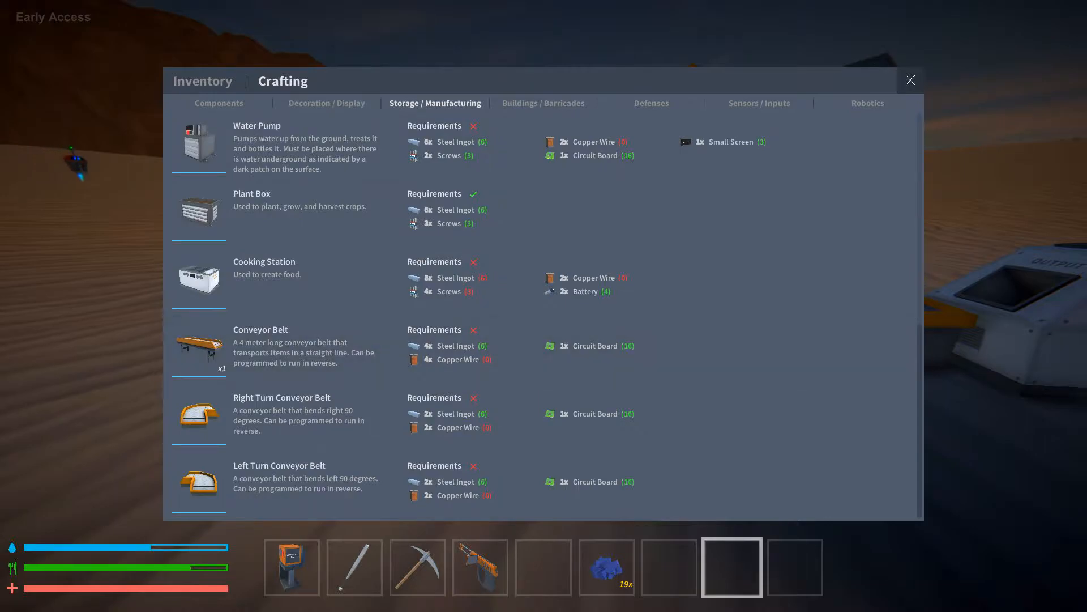
{"action": "left_click", "coordinate": [910, 79]}
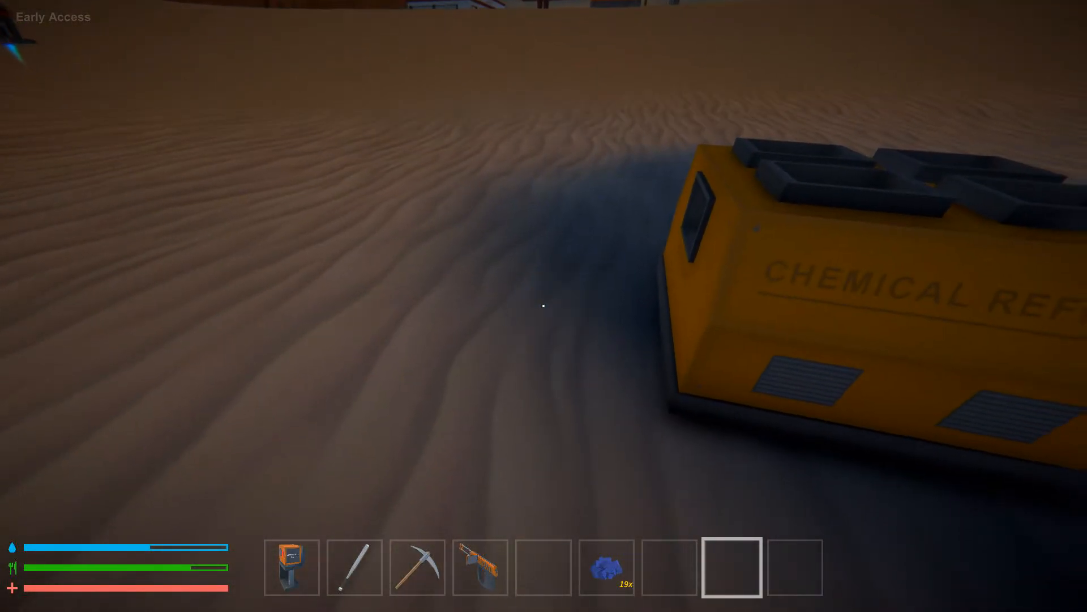
Move the Conveyor Belt to the hotbar and place it beside the chemical refinery.
{"action": "key", "text": "tab"}
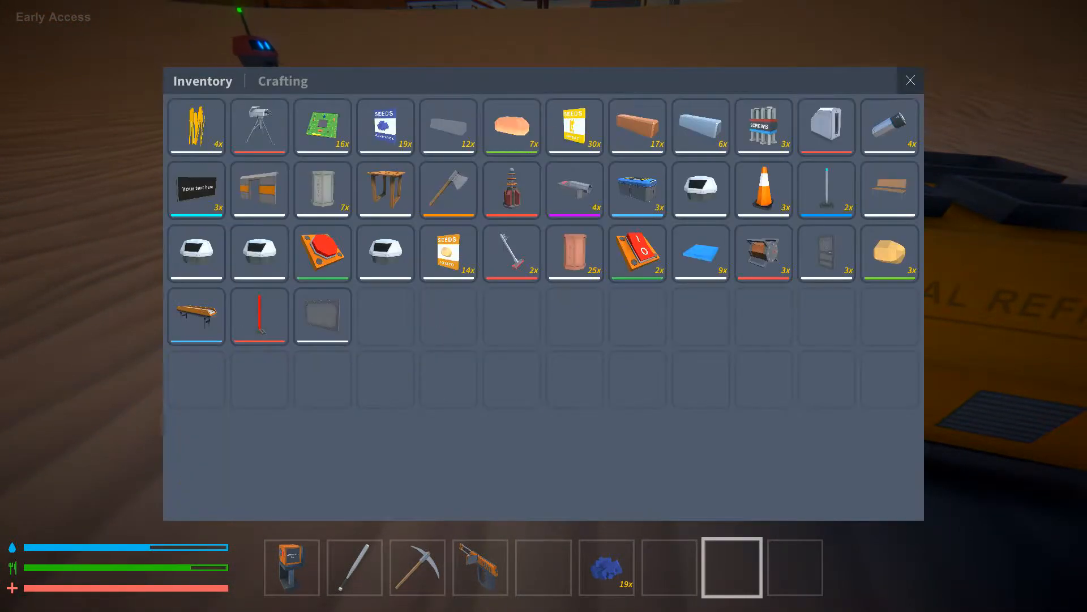
{"action": "left_click_drag", "start_coordinate": [196, 316], "coordinate": [543, 566]}
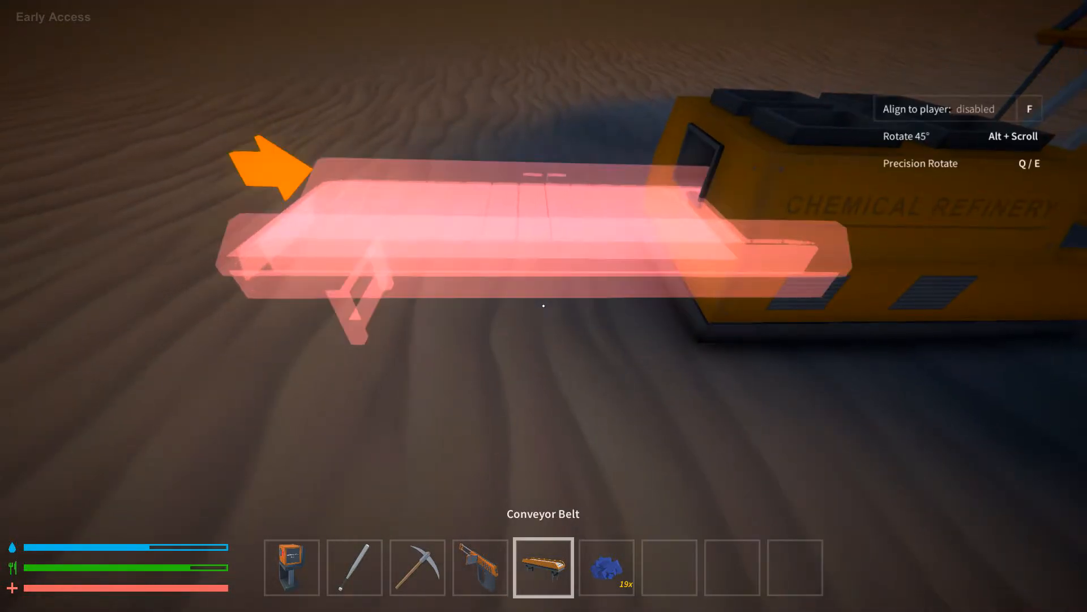
{"action": "left_click", "coordinate": [543, 305]}
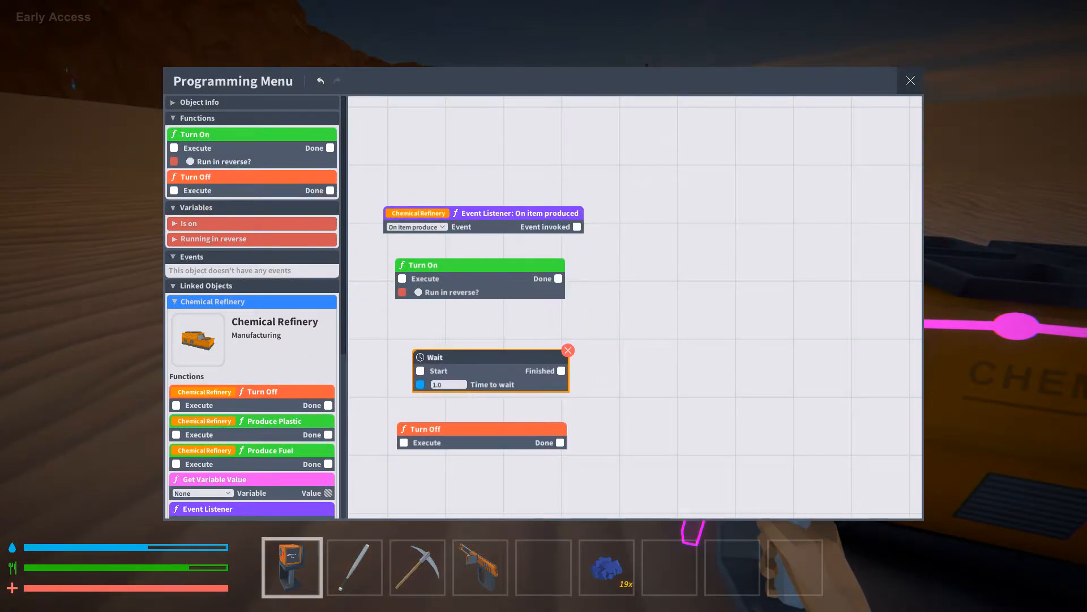
Chain refinery On item produced → Turn On → Wait → Turn Off with a 0.8 second wait.
{"action": "left_click_drag", "start_coordinate": [577, 227], "coordinate": [401, 278]}
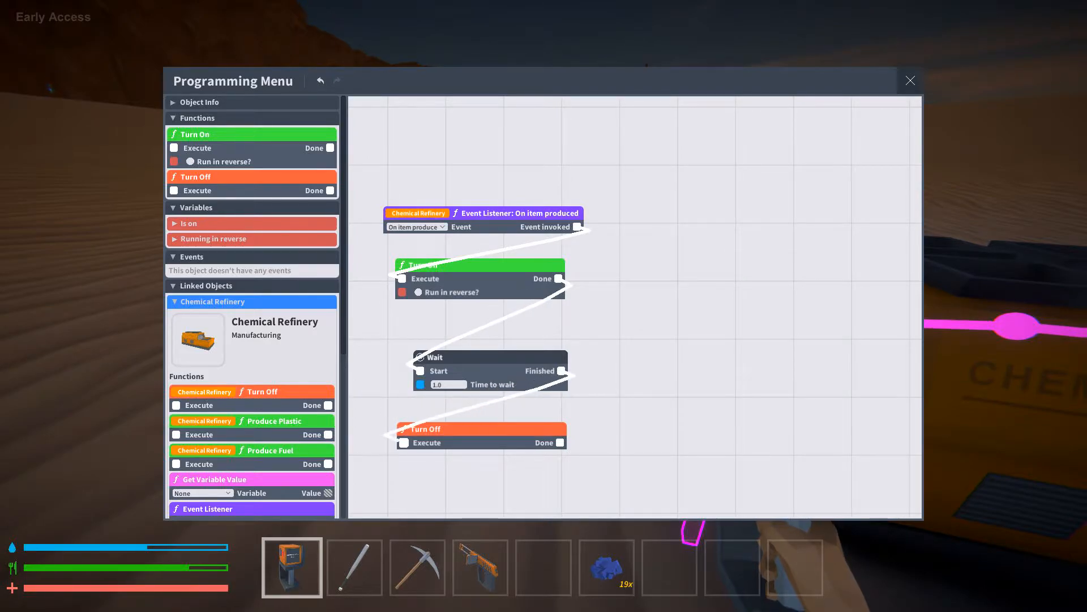
{"action": "left_click", "coordinate": [910, 79]}
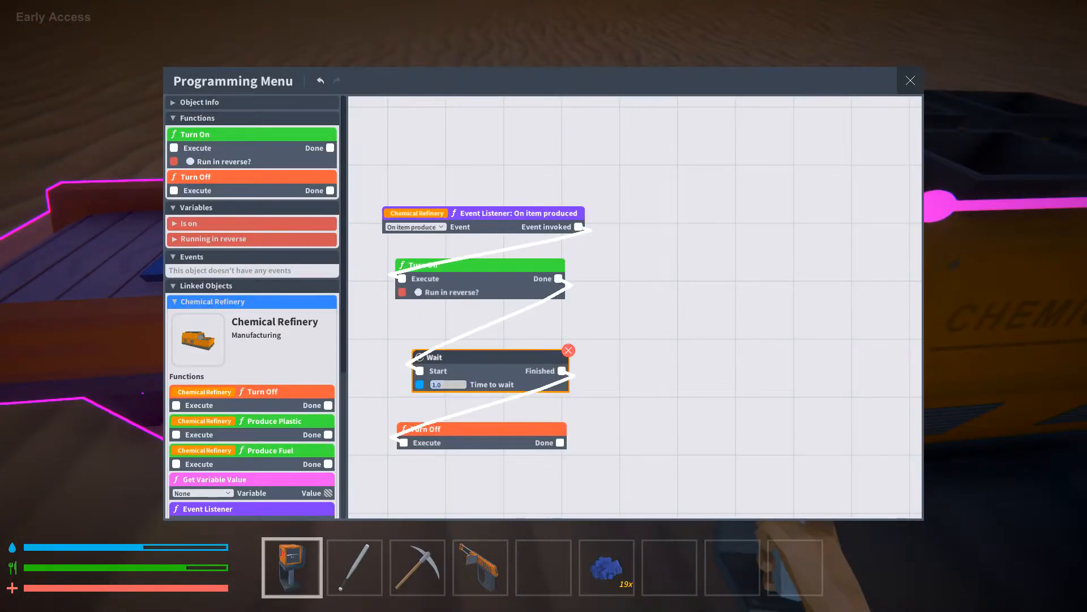
{"action": "left_click", "coordinate": [440, 384]}
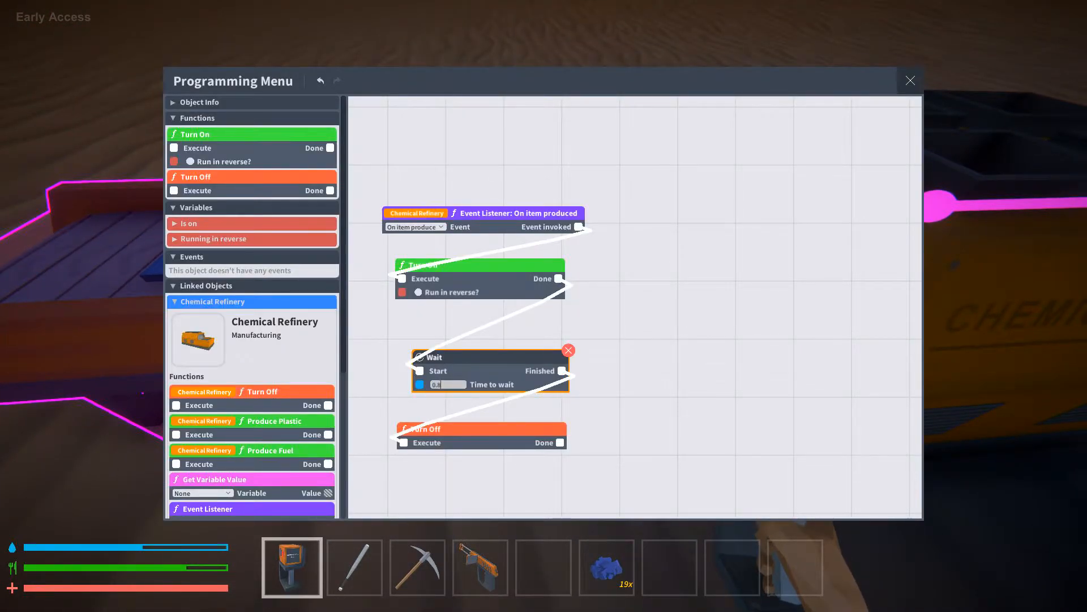
{"action": "left_click", "coordinate": [909, 80]}
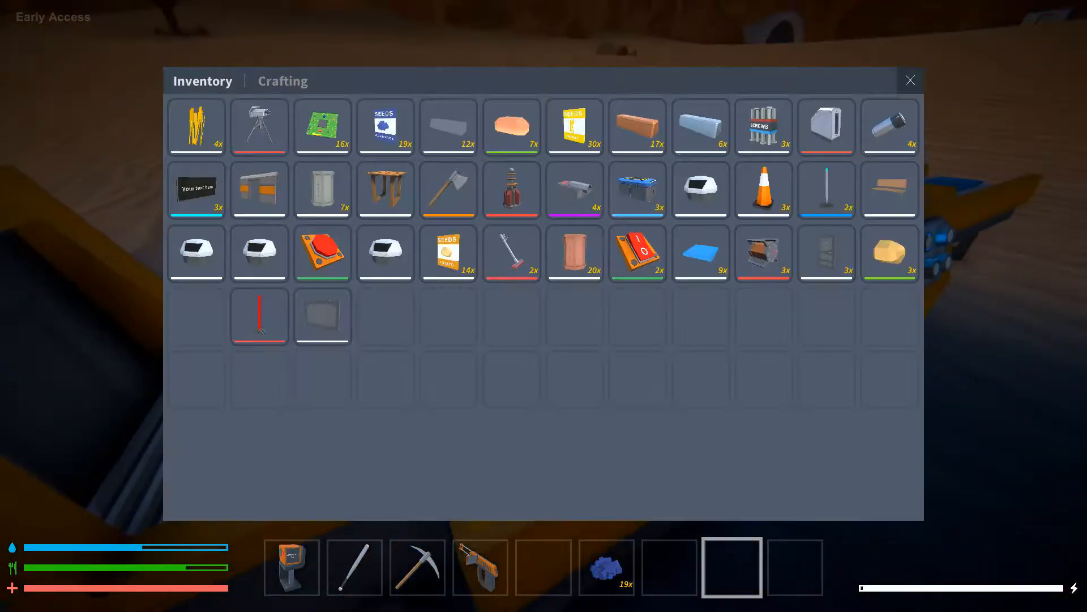
Close the inventory to return to the switched-on chemical refinery.
{"action": "left_click", "coordinate": [909, 80]}
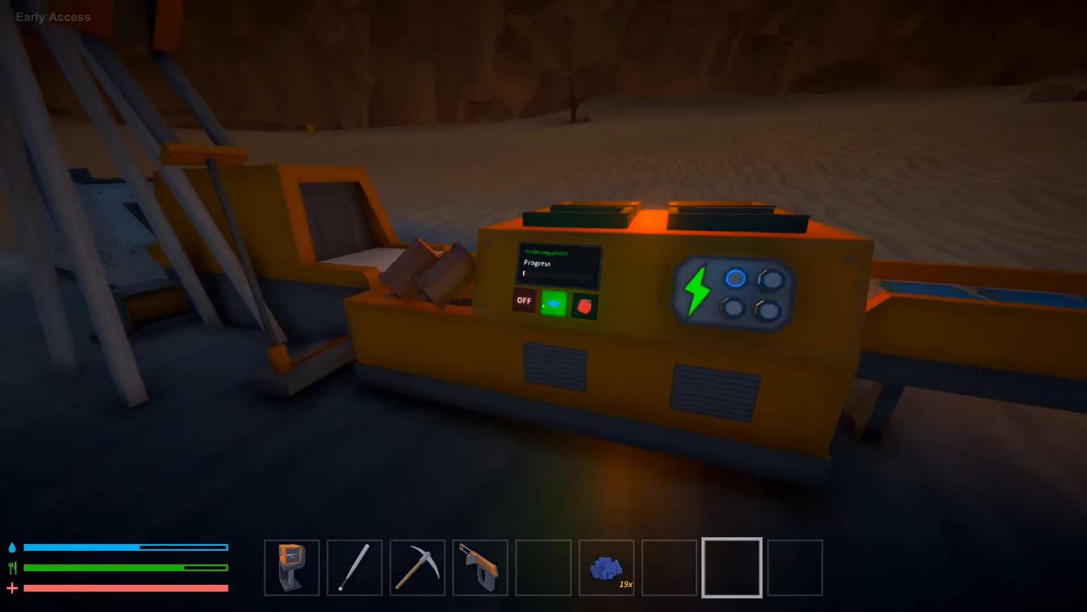
{"action": "mouse_move", "coordinate": [543, 305]}
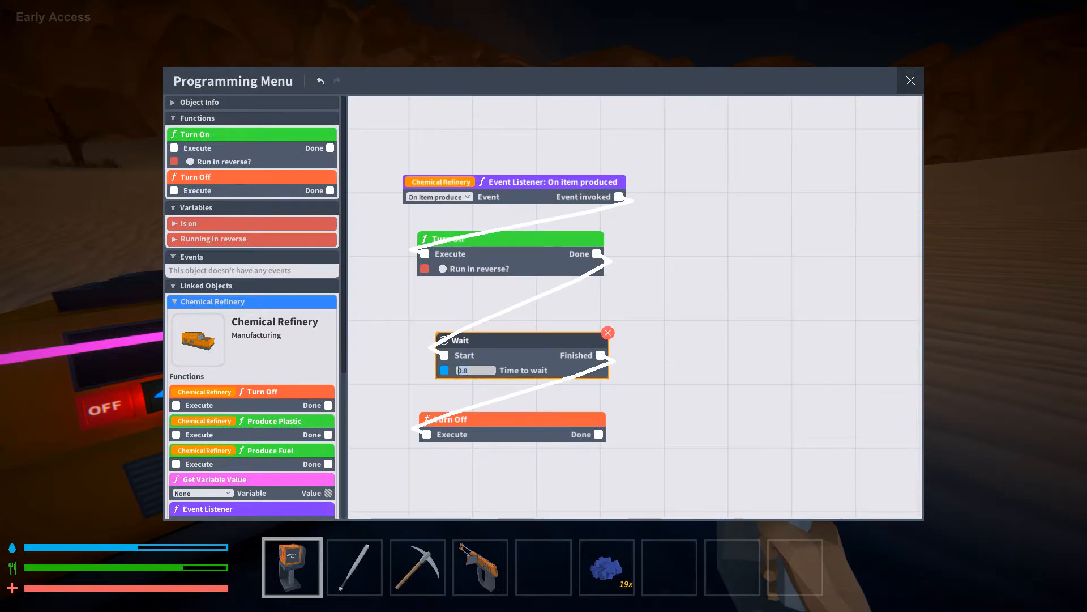
{"action": "left_click", "coordinate": [909, 79]}
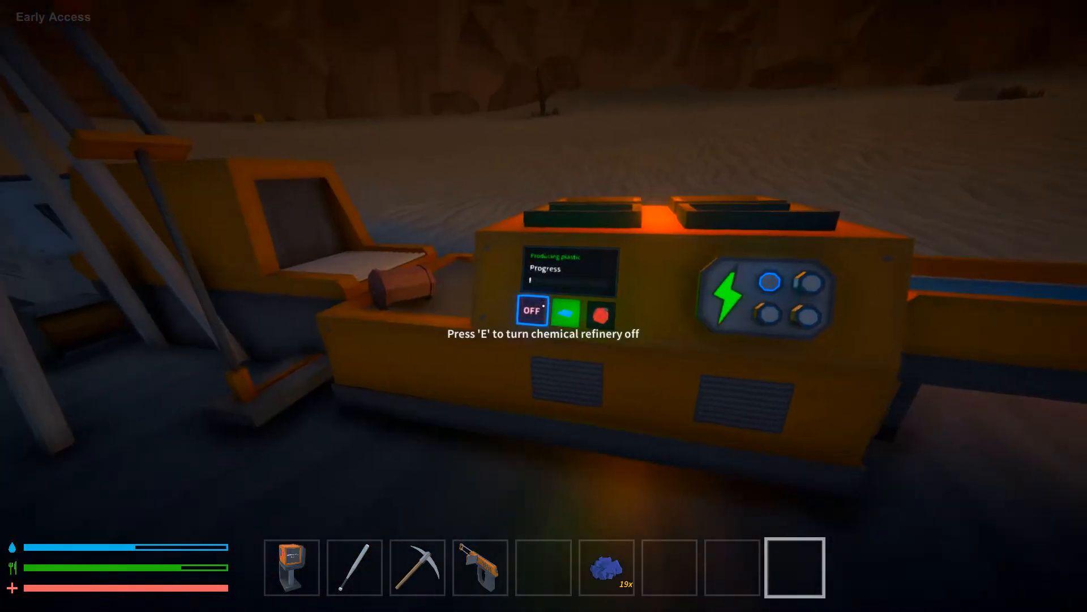
Check the inventory while the refinery drops spaced plastic sheets onto the conveyor.
{"action": "key", "text": "Tab"}
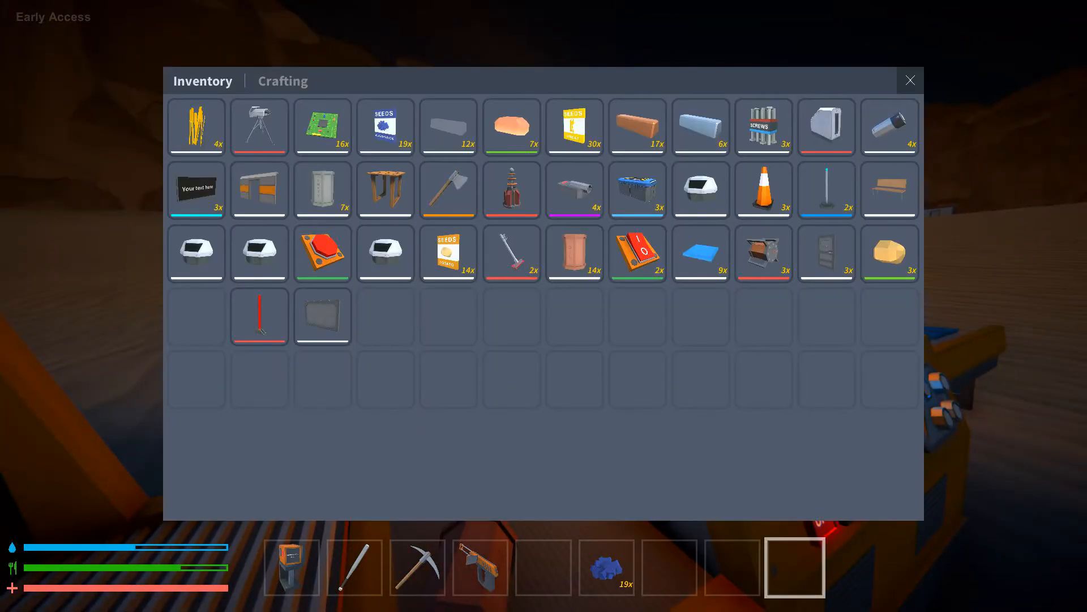
{"action": "left_click", "coordinate": [910, 79]}
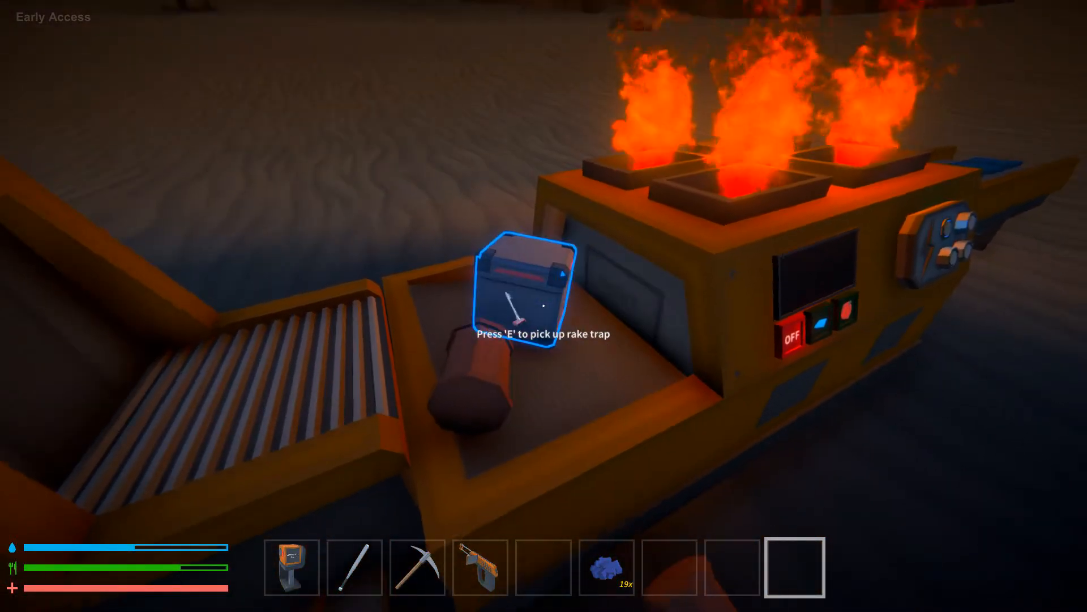
{"action": "key", "text": "tab"}
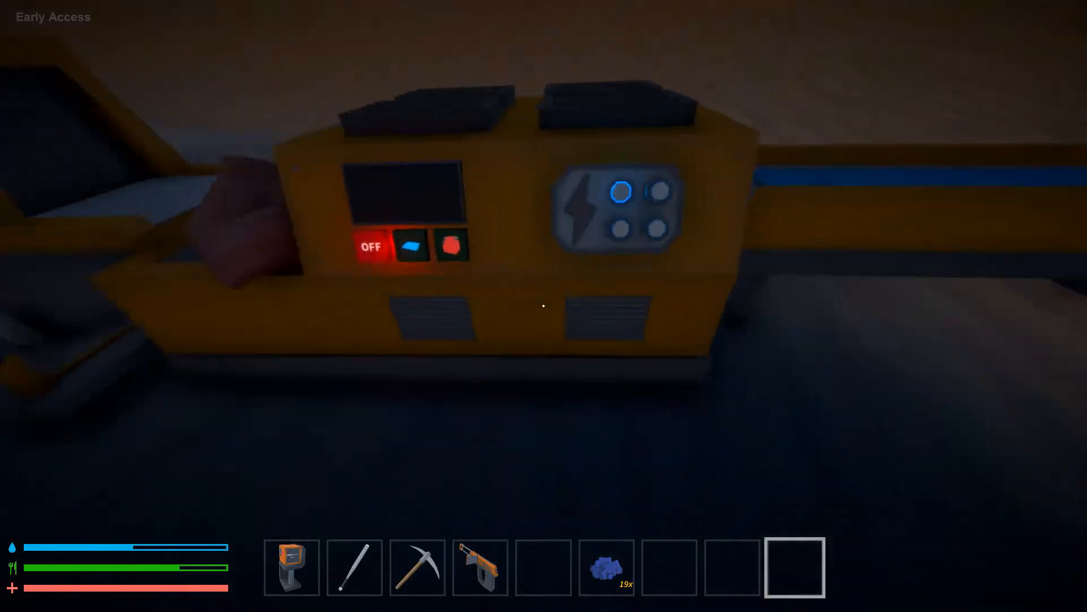
{"action": "mouse_move", "coordinate": [544, 305]}
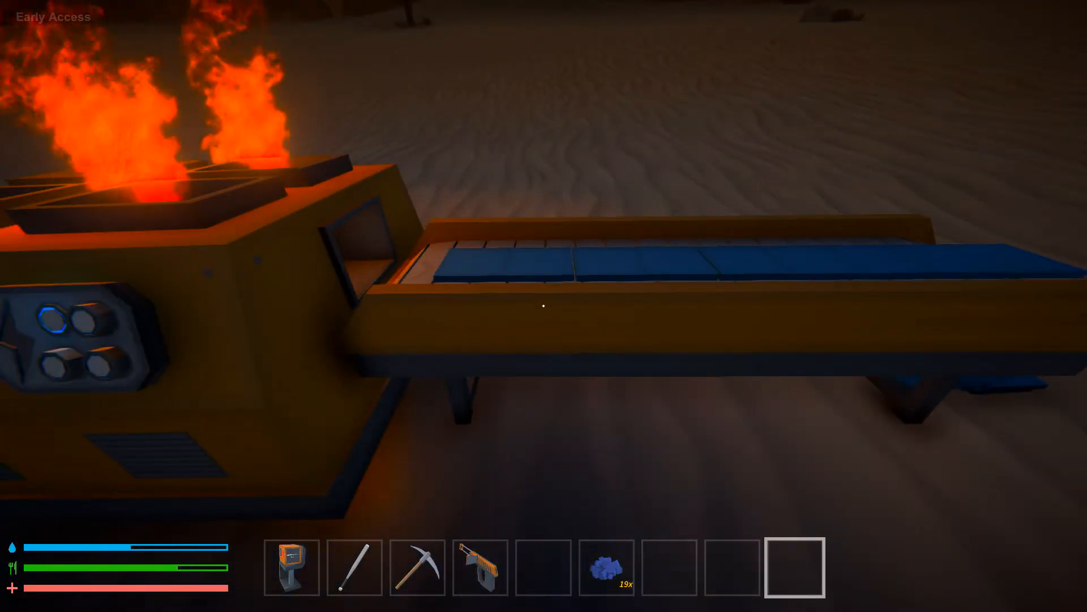
{"action": "mouse_move", "coordinate": [543, 306]}
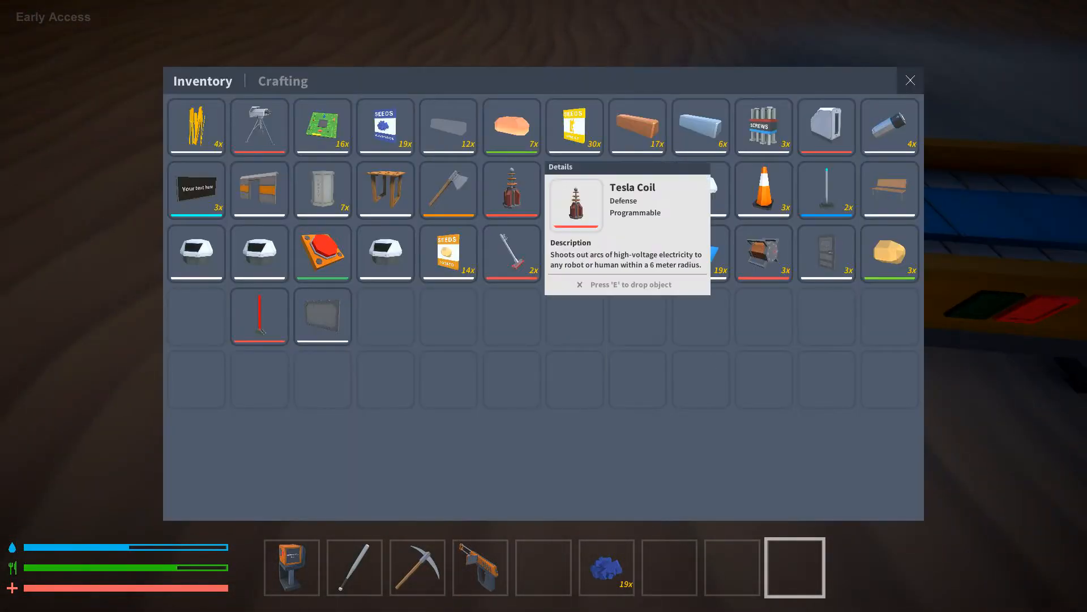
Craft Copper Wire from a copper ingot, then a Right Turn Conveyor Belt, and close the inventory.
{"action": "left_click", "coordinate": [282, 80]}
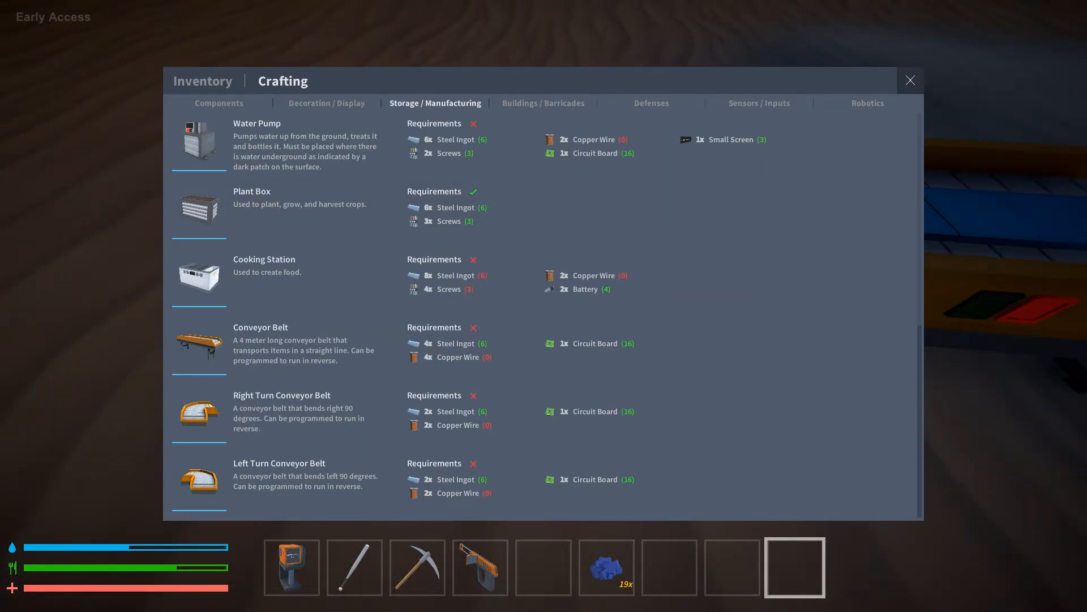
{"action": "left_click", "coordinate": [218, 103]}
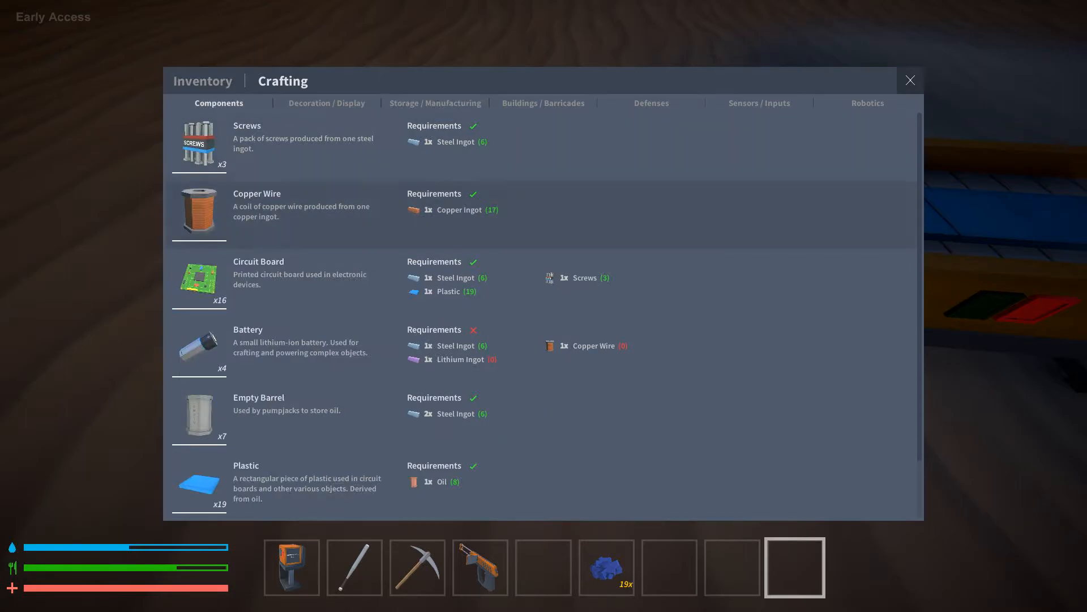
{"action": "left_click", "coordinate": [867, 104]}
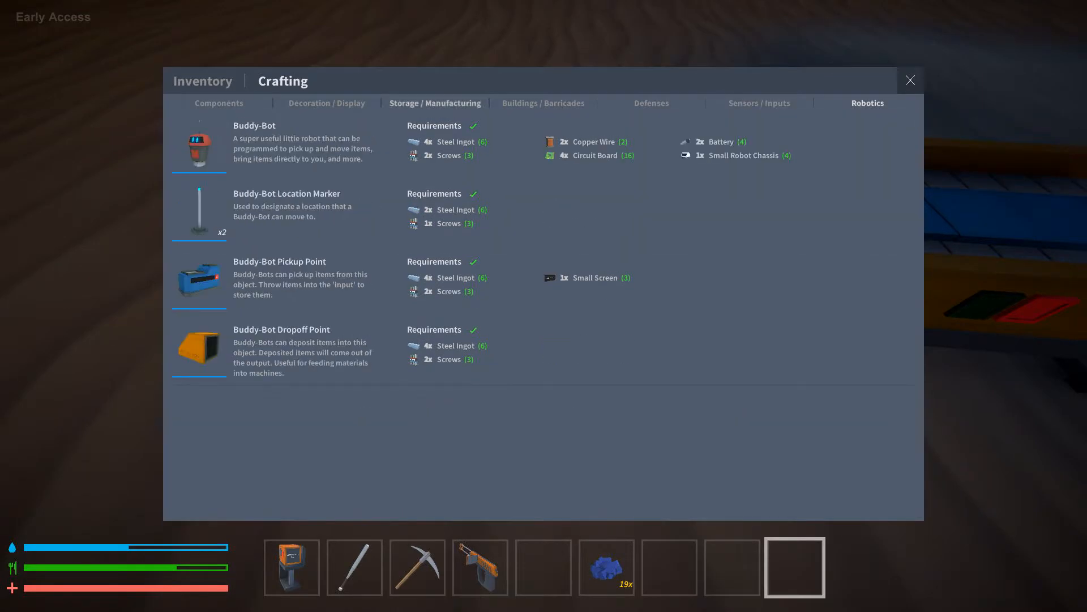
{"action": "left_click", "coordinate": [435, 103]}
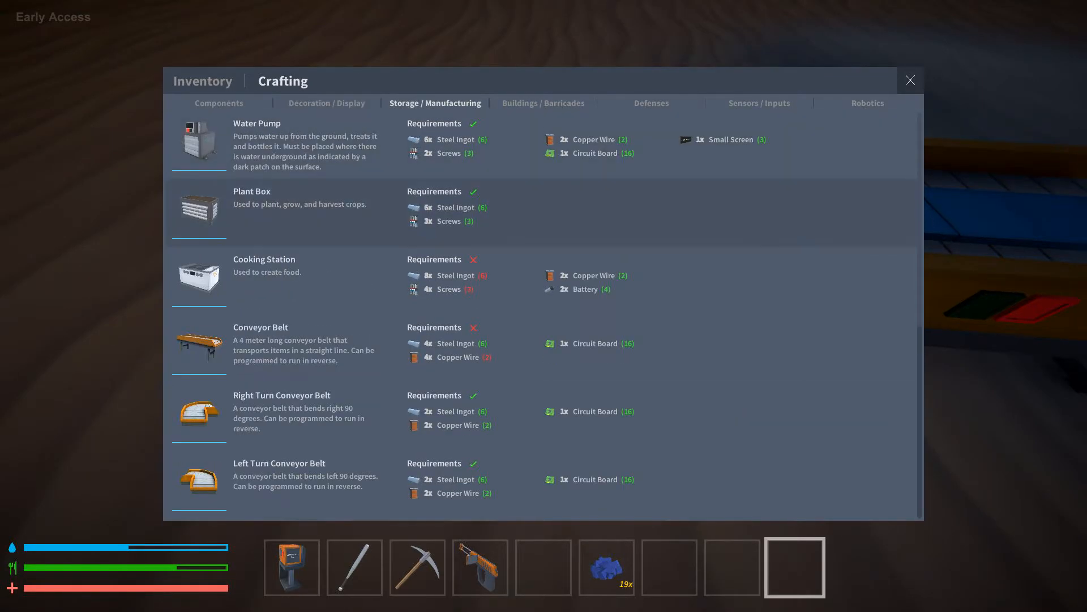
{"action": "left_click", "coordinate": [203, 80]}
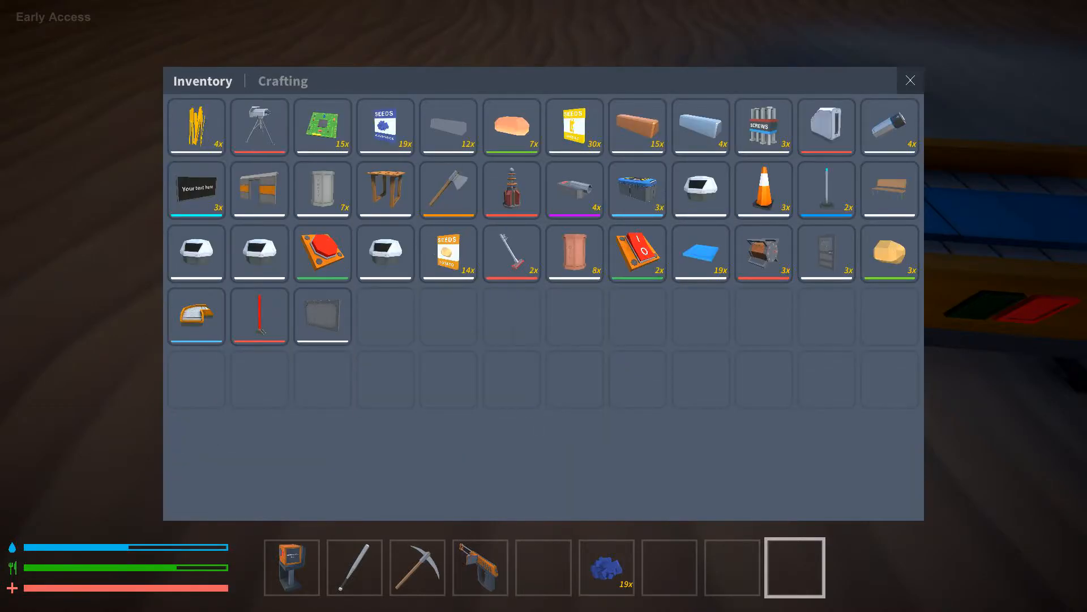
{"action": "left_click", "coordinate": [909, 80]}
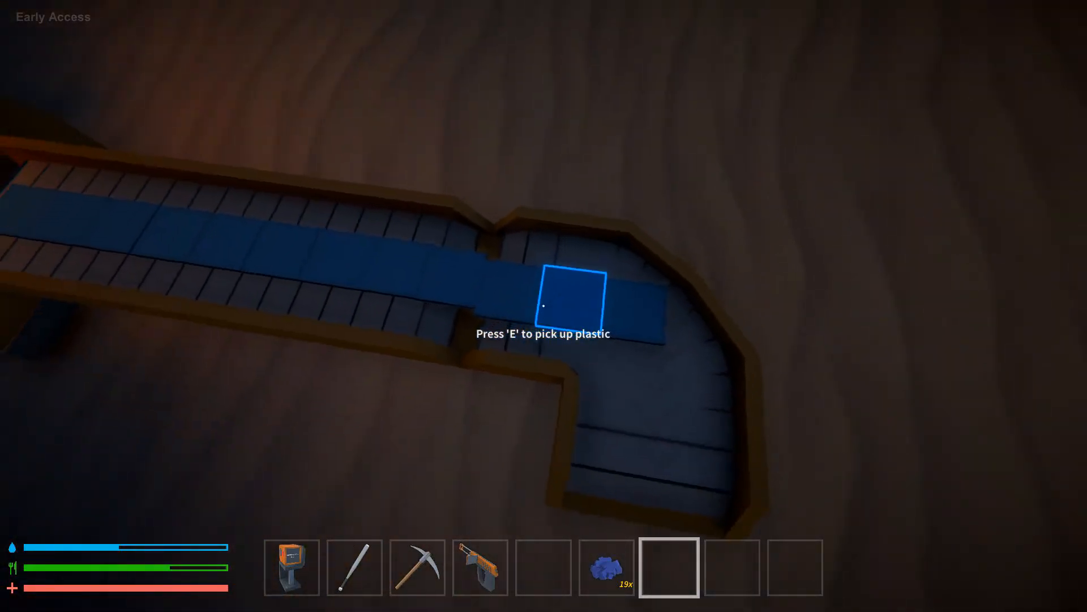
Pick up a plastic sheet from the belt after the right-turn section is attached.
{"action": "key", "text": "e"}
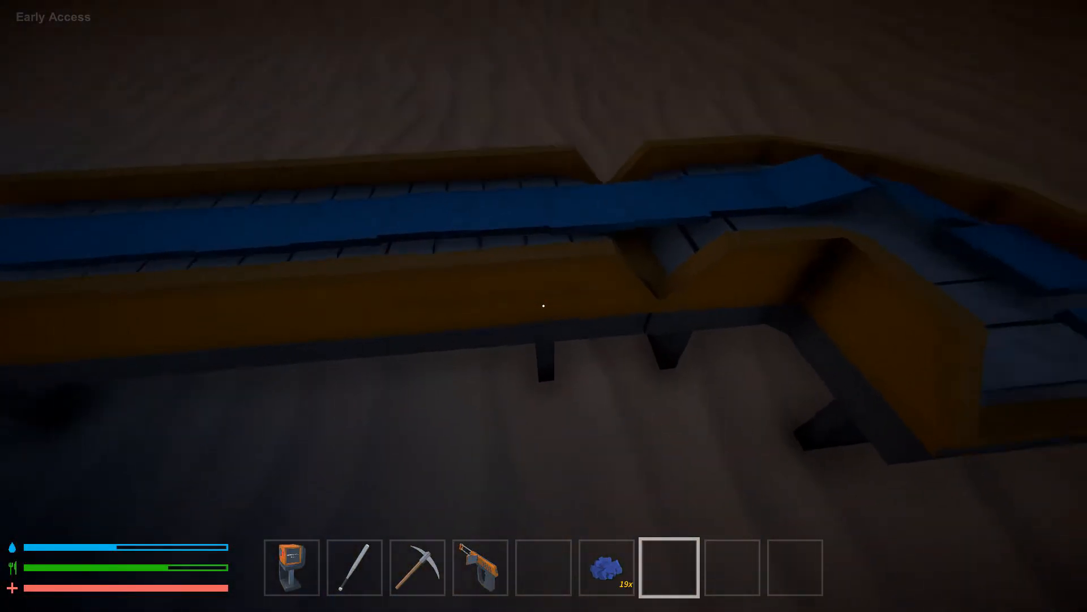
{"action": "mouse_move", "coordinate": [544, 305]}
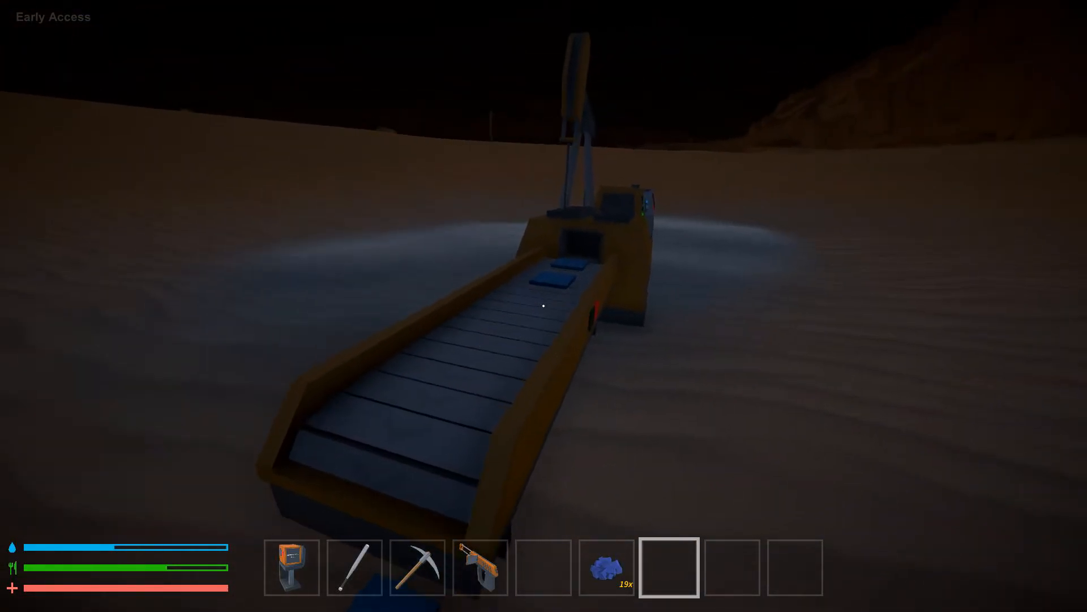
Check the inventory's Crafting tab, close it, and reopen the inventory.
{"action": "key", "text": "tab"}
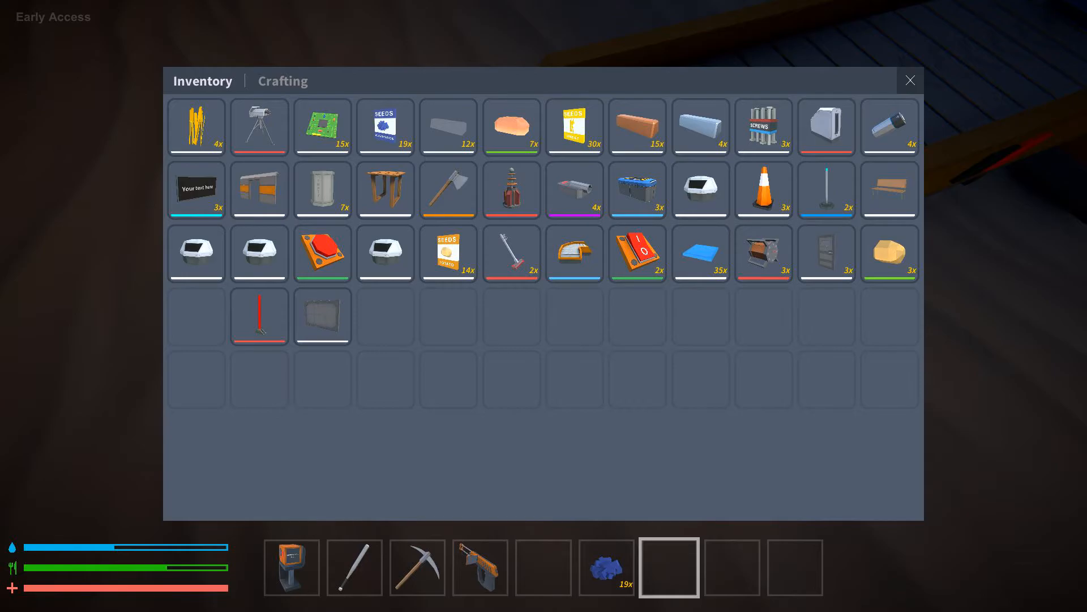
{"action": "left_click", "coordinate": [282, 81]}
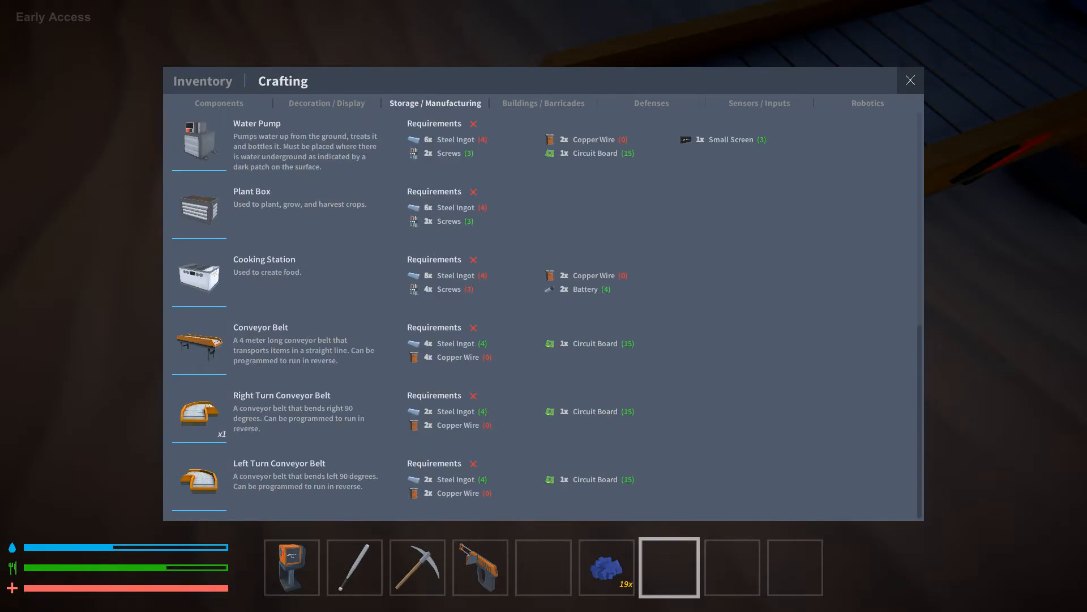
{"action": "left_click", "coordinate": [910, 80]}
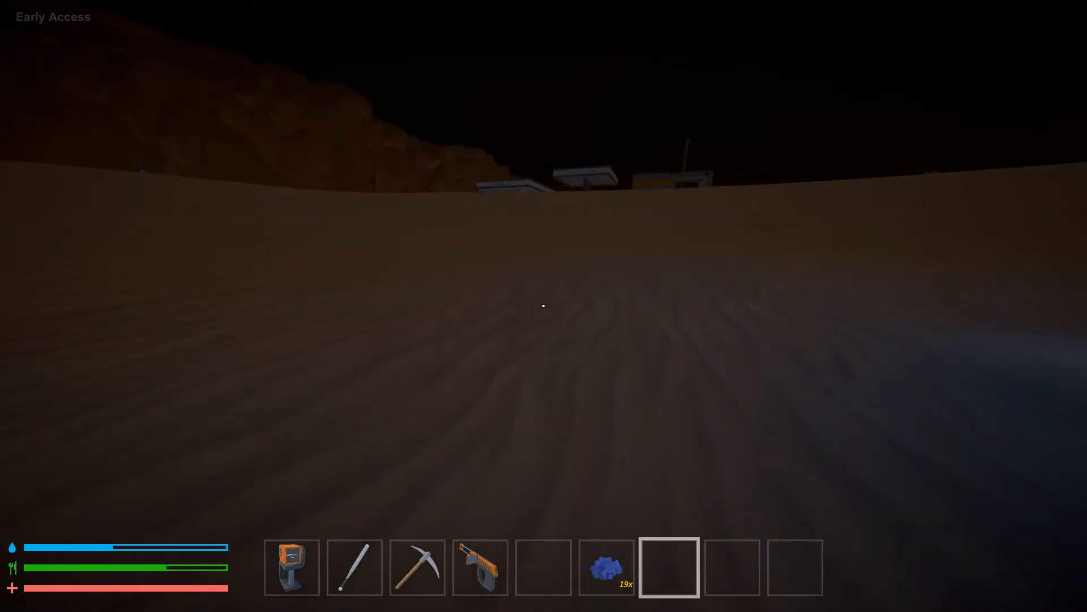
{"action": "key", "text": "tab"}
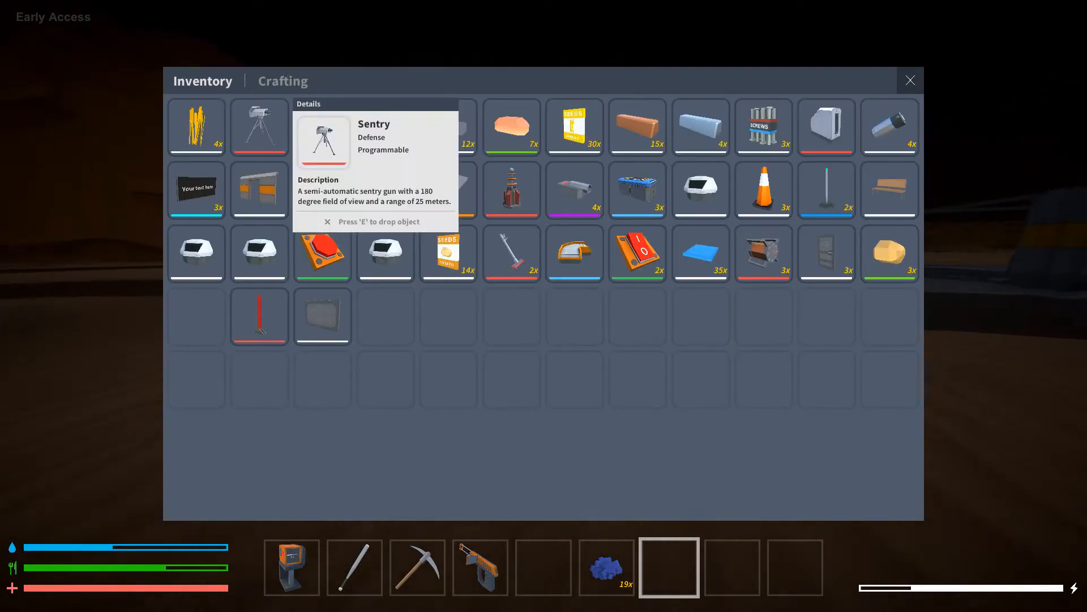
{"action": "left_click", "coordinate": [909, 79]}
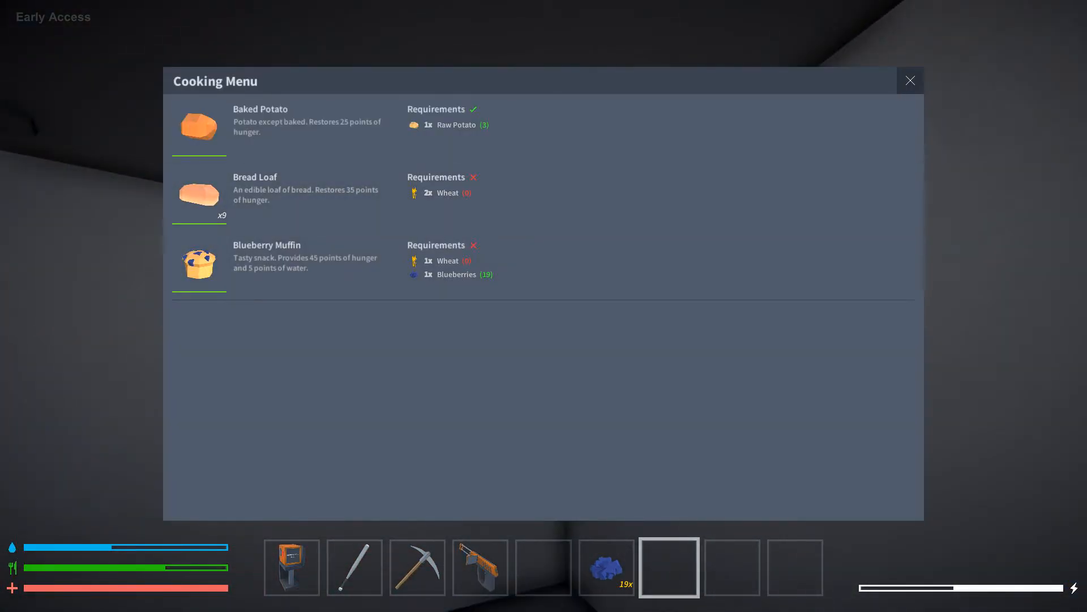
Cook the raw potatoes into baked potatoes, then bring up the inventory.
{"action": "left_click", "coordinate": [200, 126]}
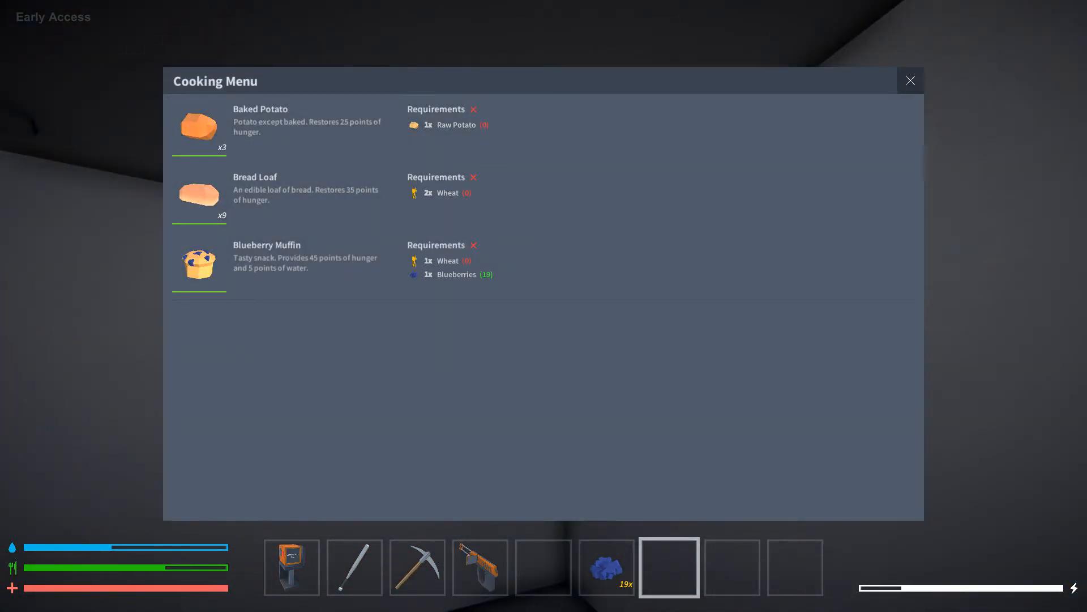
{"action": "left_click", "coordinate": [909, 80]}
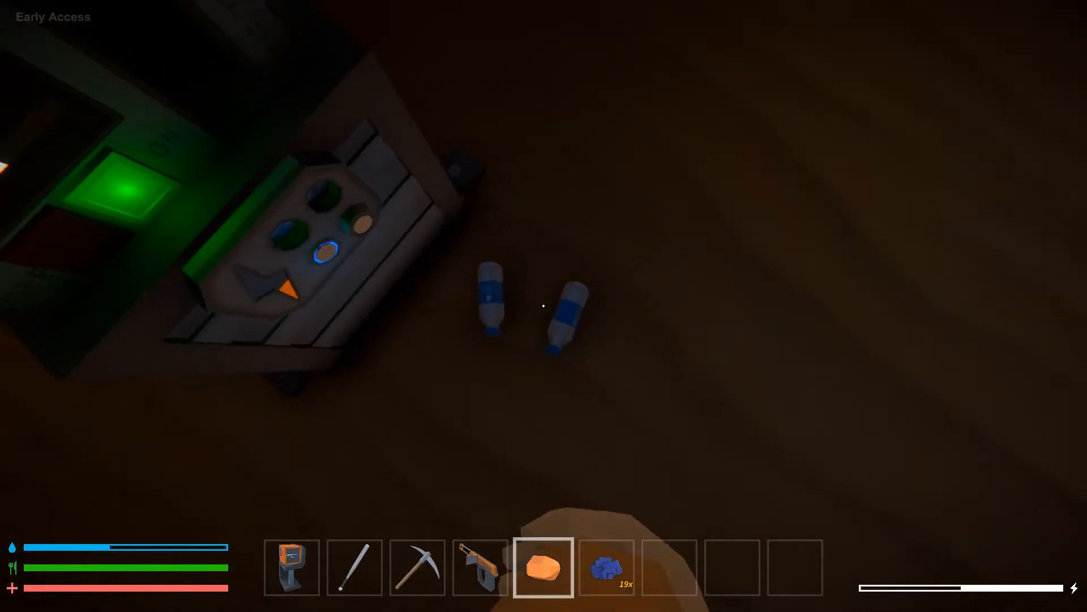
{"action": "key", "text": "tab"}
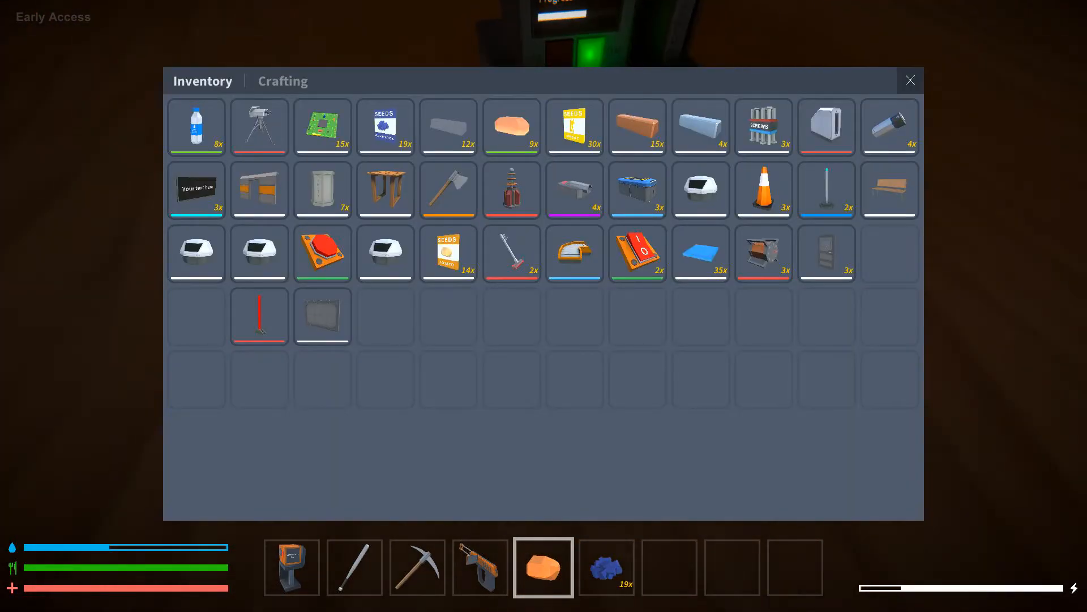
Close the storage box and show the Storage / Manufacturing crafting recipes.
{"action": "left_click", "coordinate": [910, 79]}
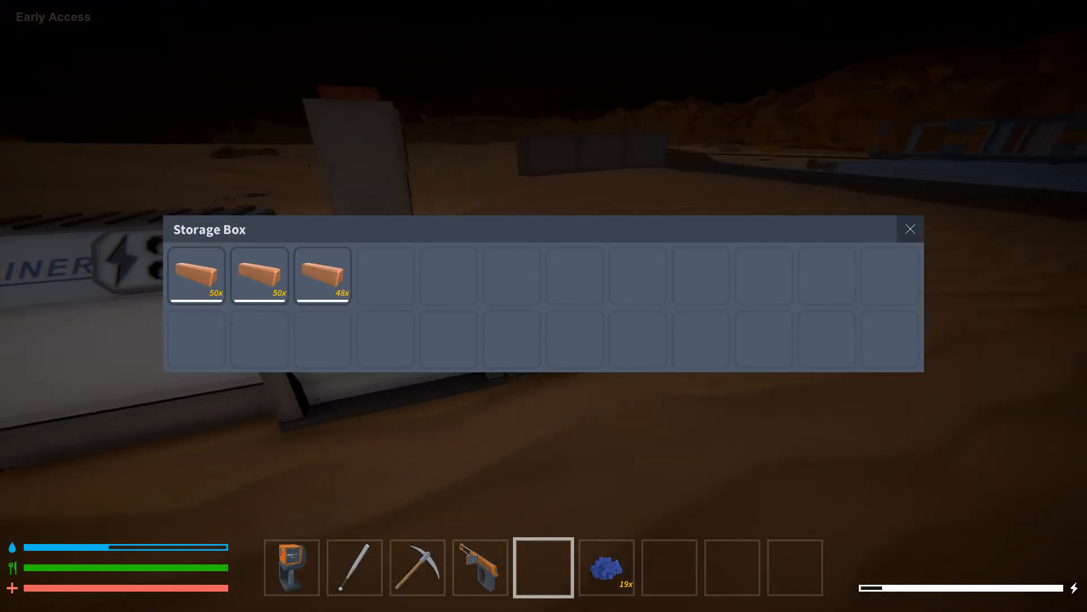
{"action": "left_click", "coordinate": [910, 229]}
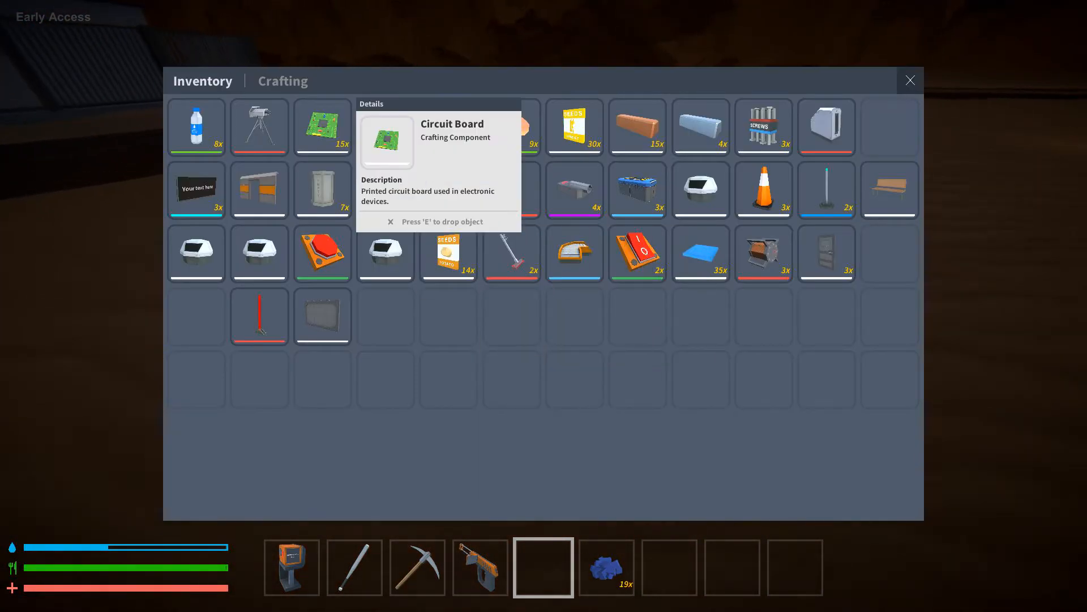
{"action": "left_click", "coordinate": [910, 79]}
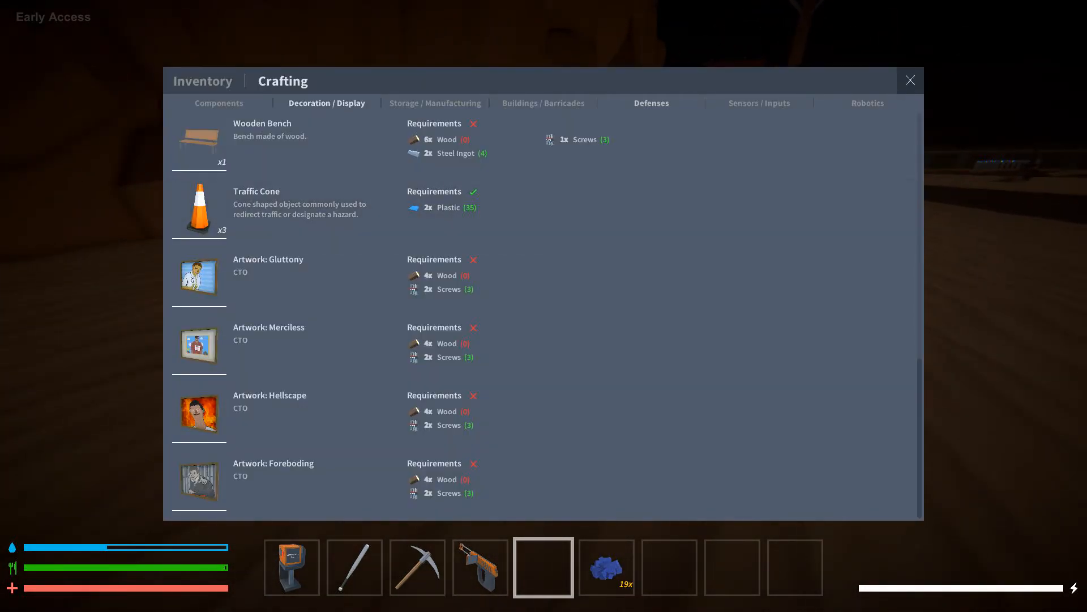
{"action": "left_click", "coordinate": [435, 103]}
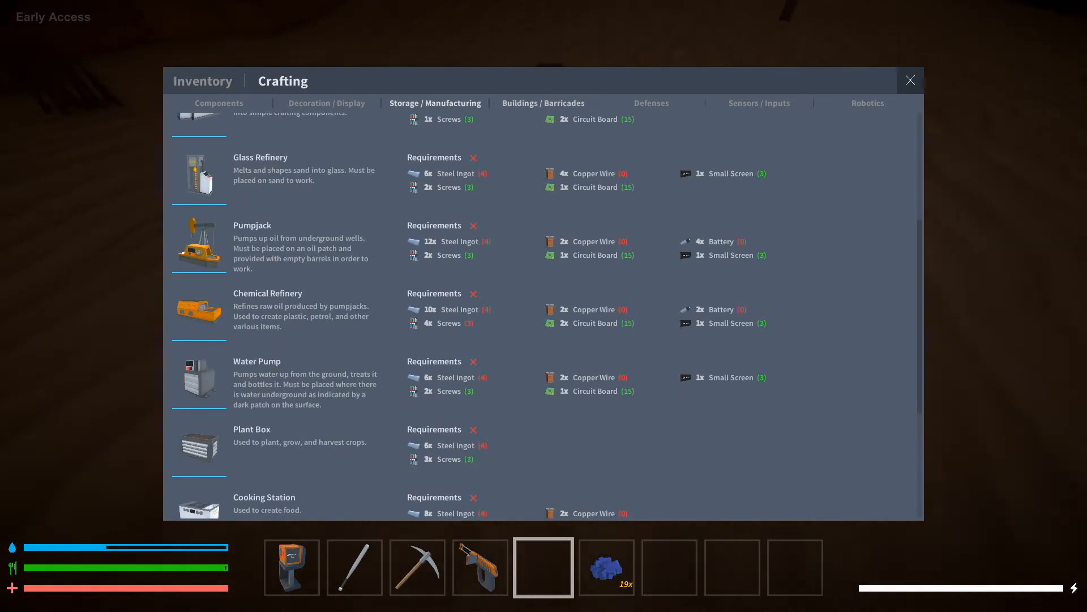
Browse the Robotics and Sensors / Inputs recipes, then leave the crafting catalogue.
{"action": "left_click", "coordinate": [910, 79]}
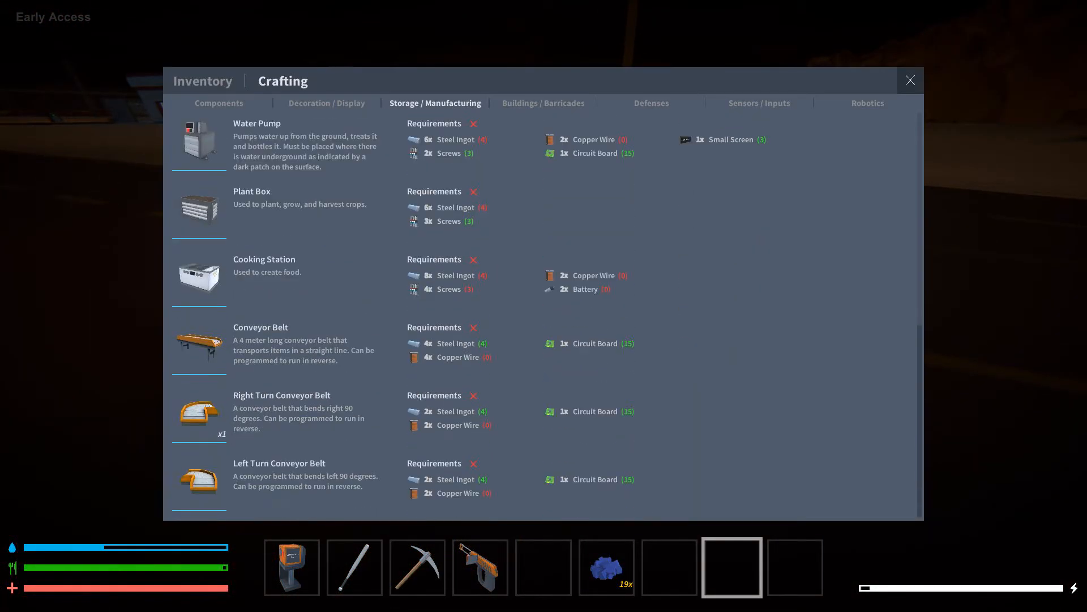
{"action": "left_click", "coordinate": [868, 103]}
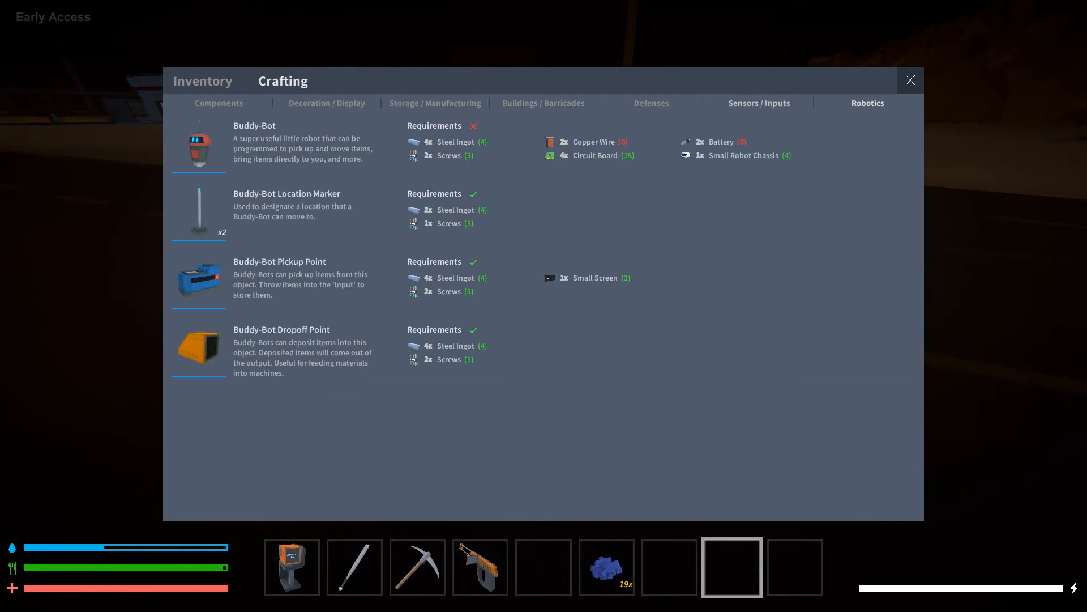
{"action": "left_click", "coordinate": [759, 103]}
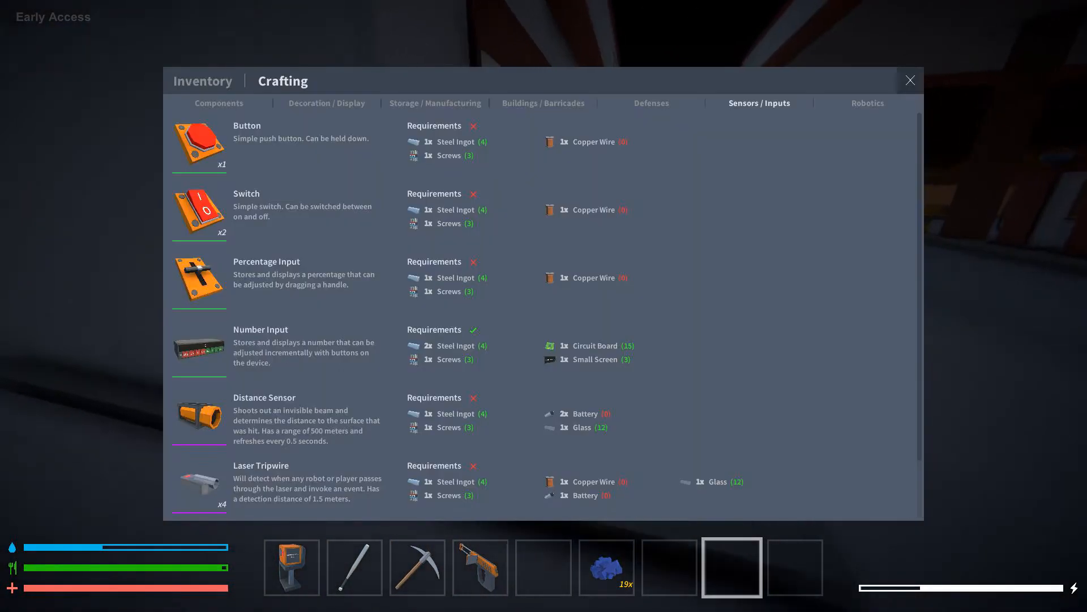
{"action": "left_click", "coordinate": [909, 80]}
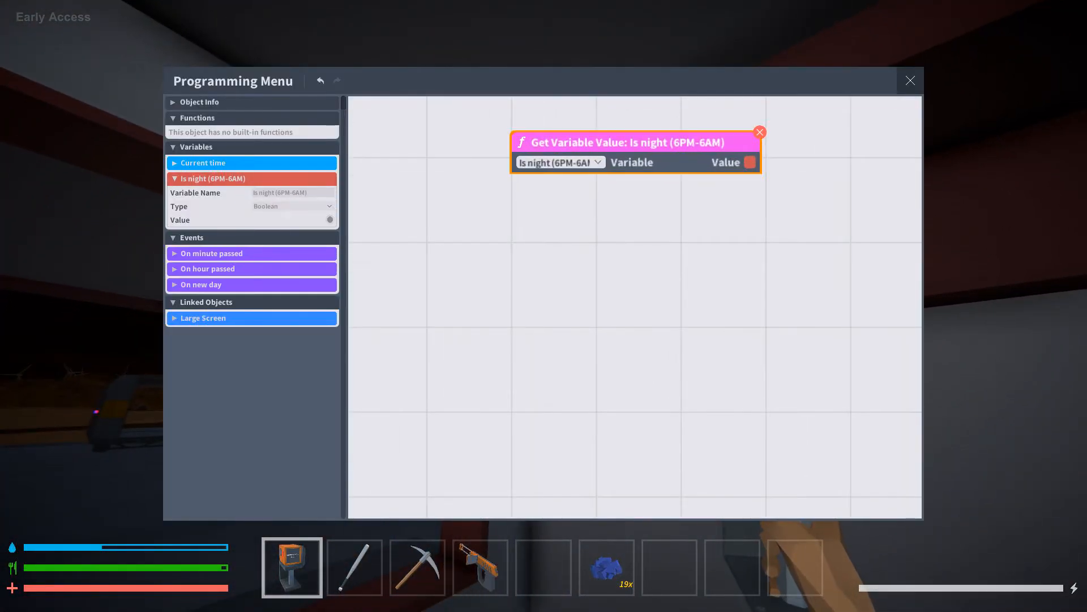
Remove the Is night node and place an event listener on the graph.
{"action": "left_click_drag", "start_coordinate": [635, 141], "coordinate": [504, 195]}
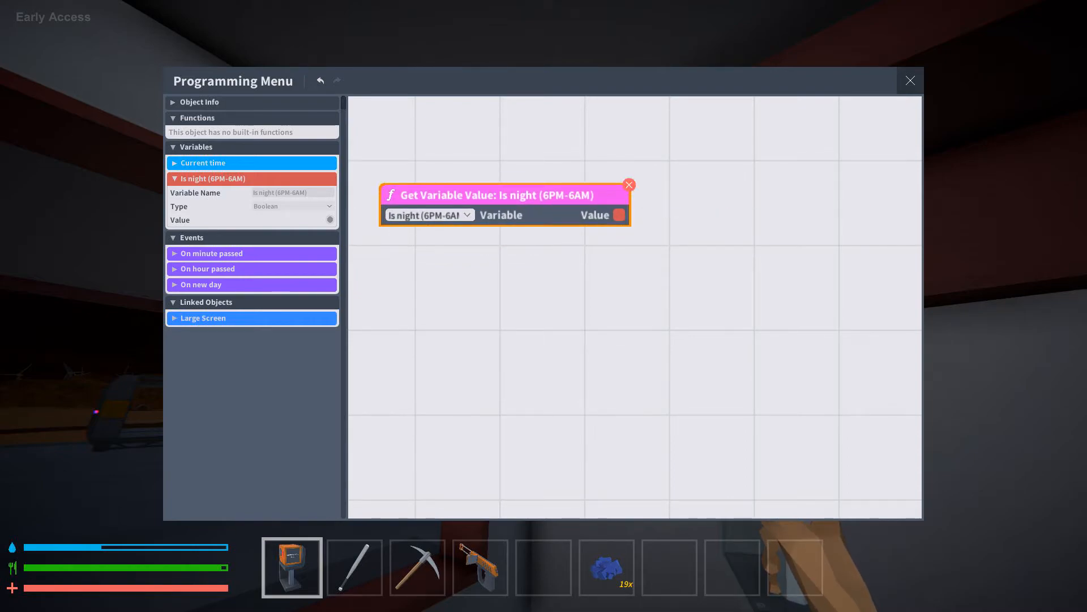
{"action": "left_click", "coordinate": [627, 184]}
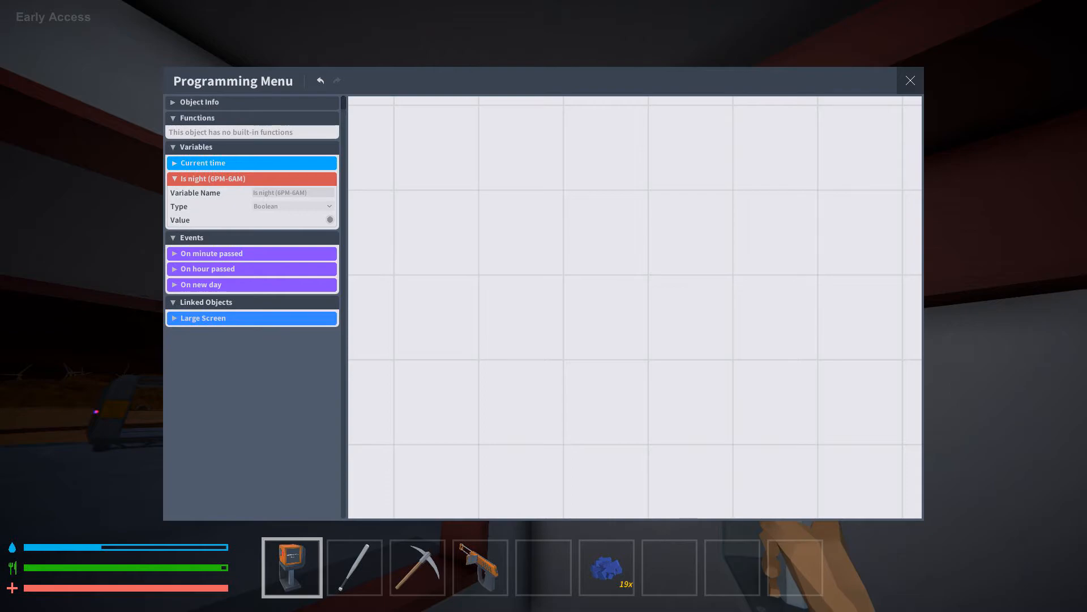
{"action": "left_click_drag", "start_coordinate": [212, 253], "coordinate": [607, 239]}
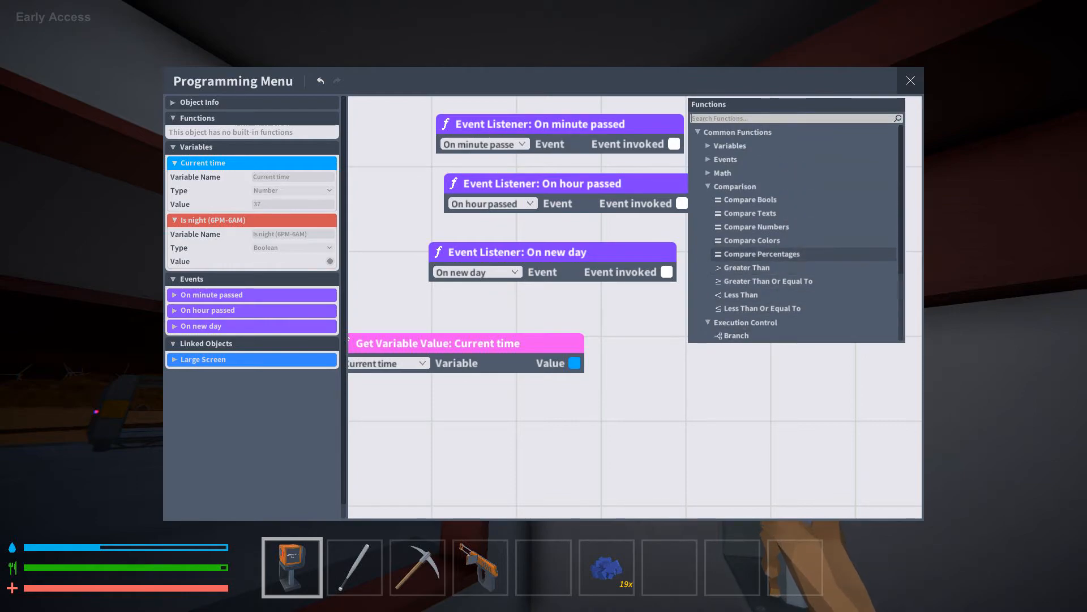
{"action": "left_click", "coordinate": [707, 186]}
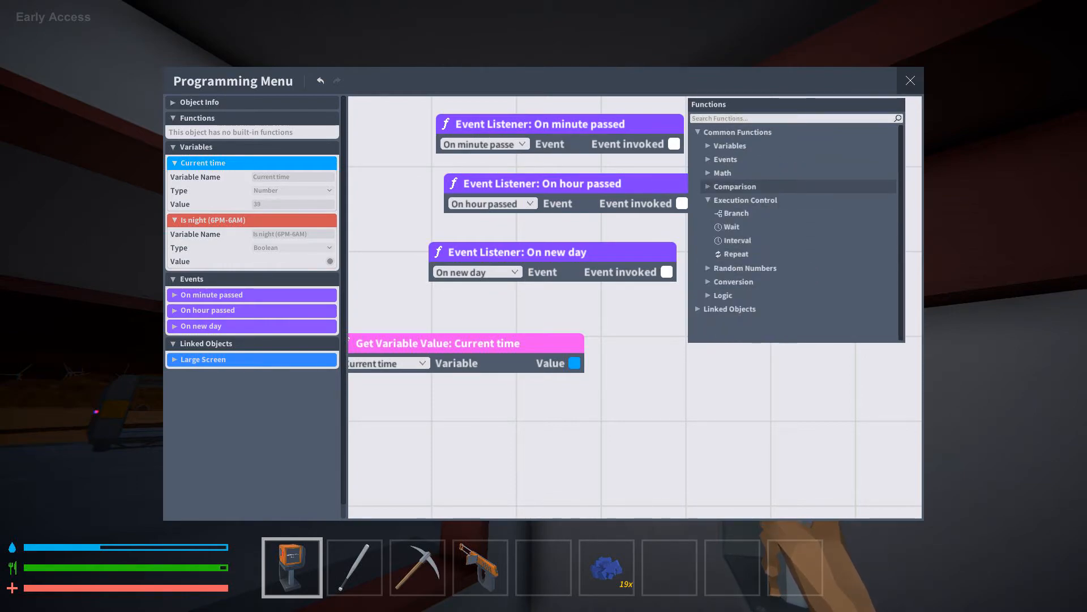
Add Number-to-Text and Wait nodes sending current time to the large screen, then close programming.
{"action": "left_click", "coordinate": [734, 282]}
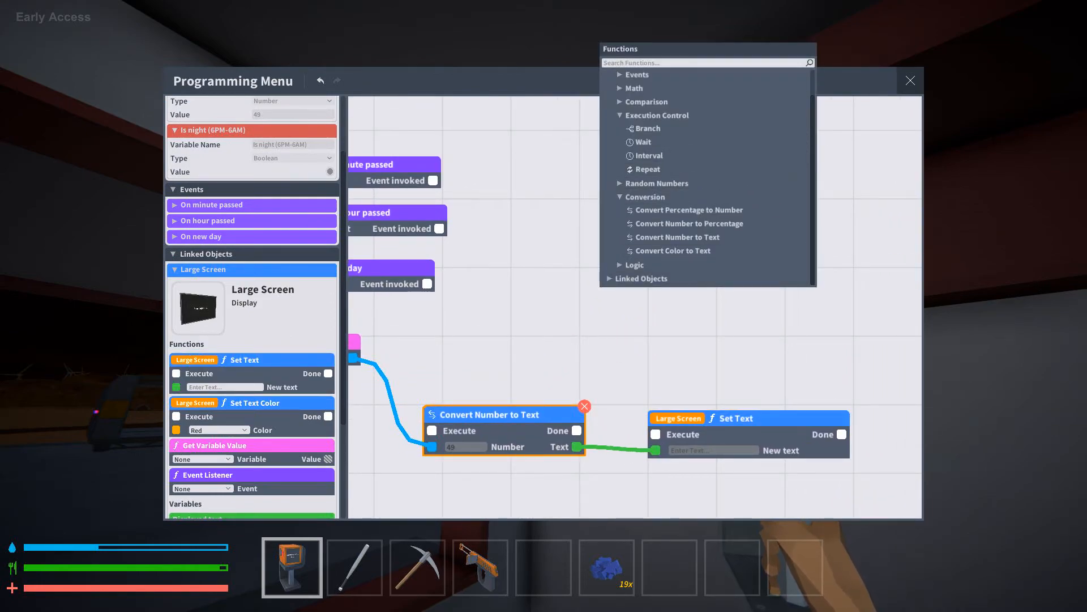
{"action": "left_click", "coordinate": [645, 141]}
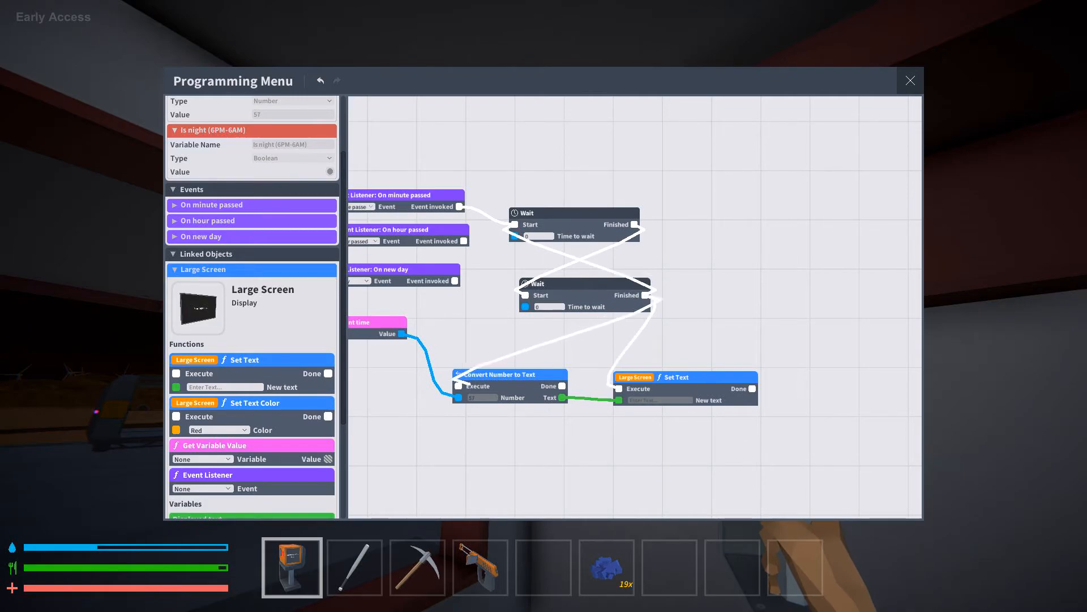
{"action": "left_click", "coordinate": [909, 80]}
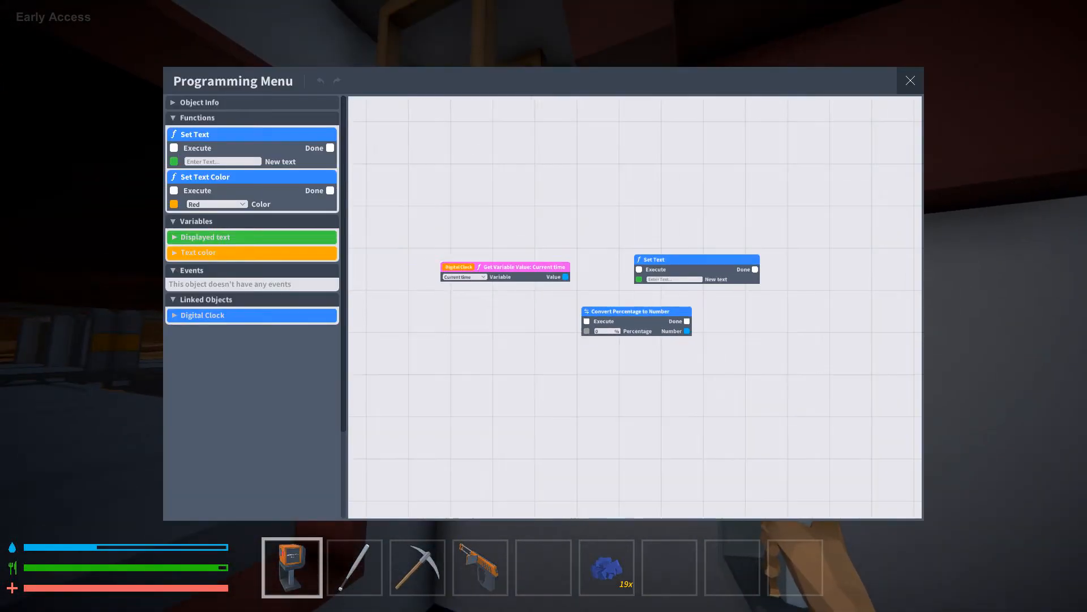
{"action": "left_click", "coordinate": [910, 79]}
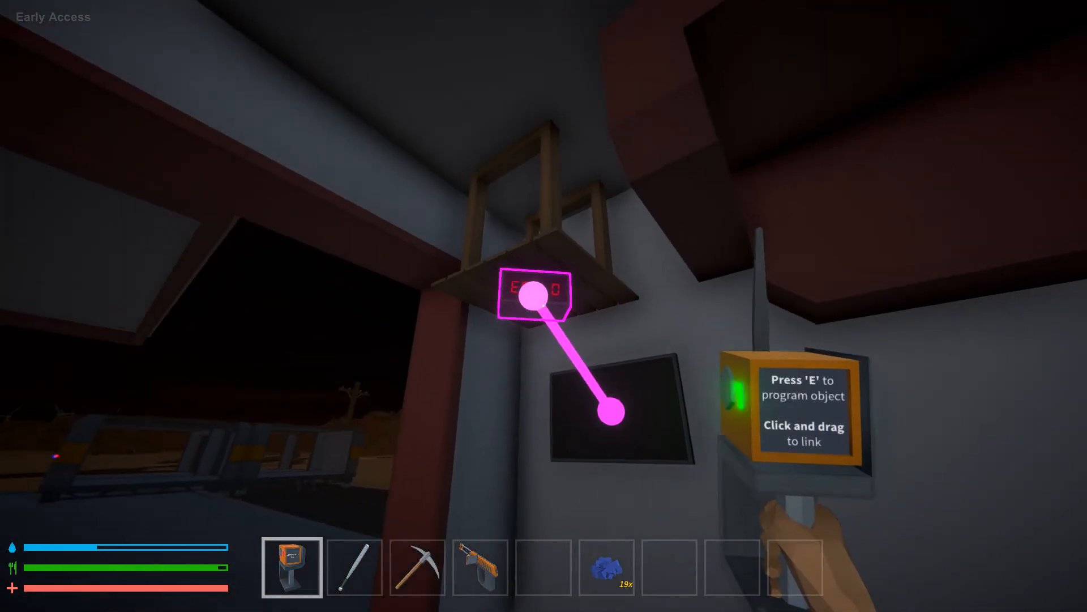
Bring up the programming menu for the linked lights.
{"action": "key", "text": "e"}
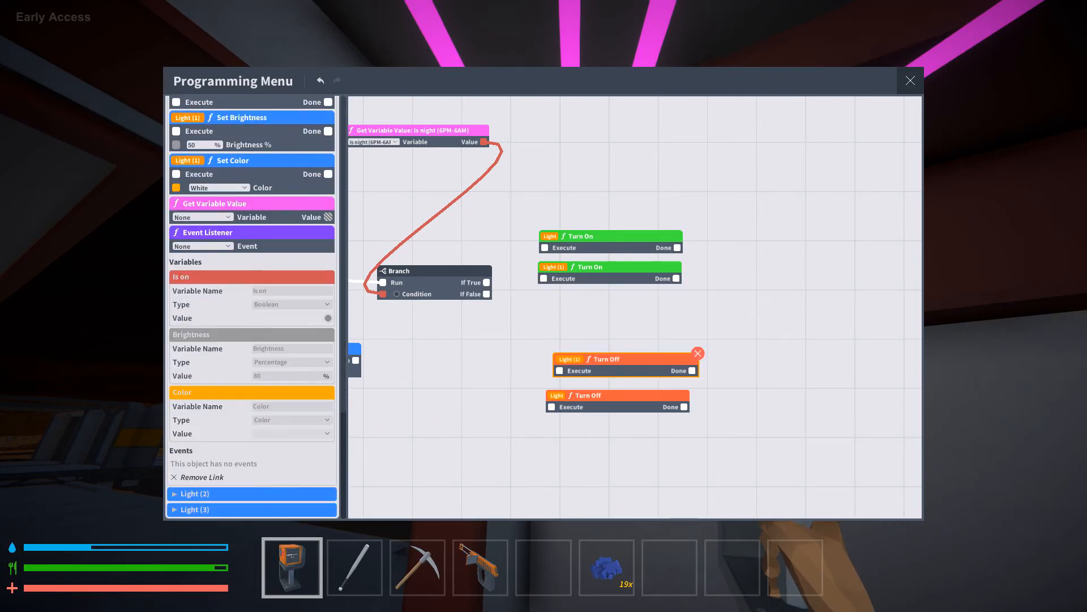
Add Turn On / Turn Off nodes for Light (2) and Light (3) to the Is night branch and close programming.
{"action": "left_click", "coordinate": [196, 493]}
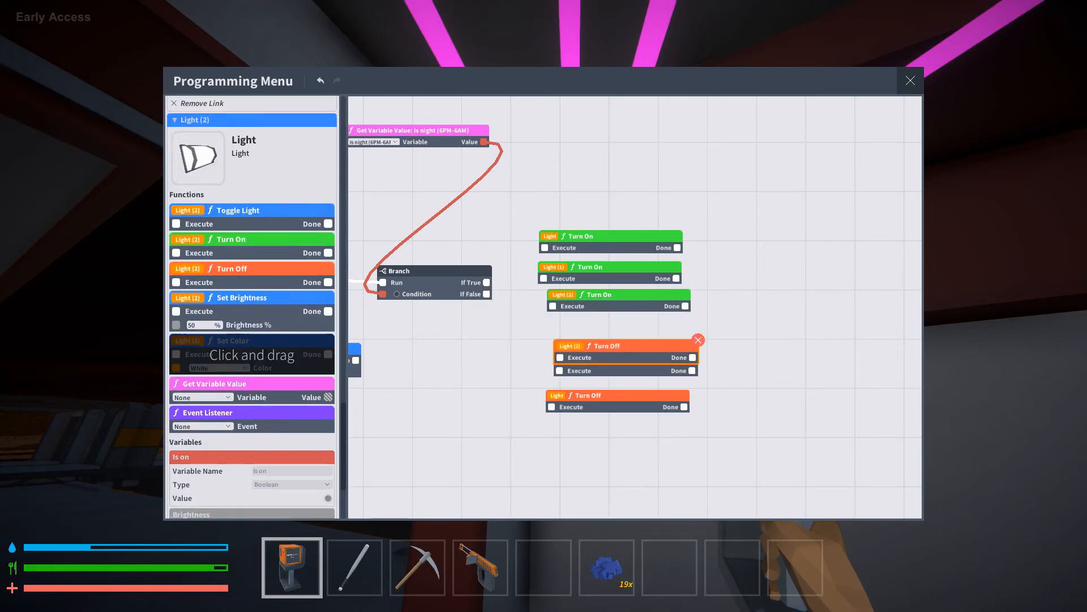
{"action": "scroll", "scroll_direction": "down", "scroll_amount": 3}
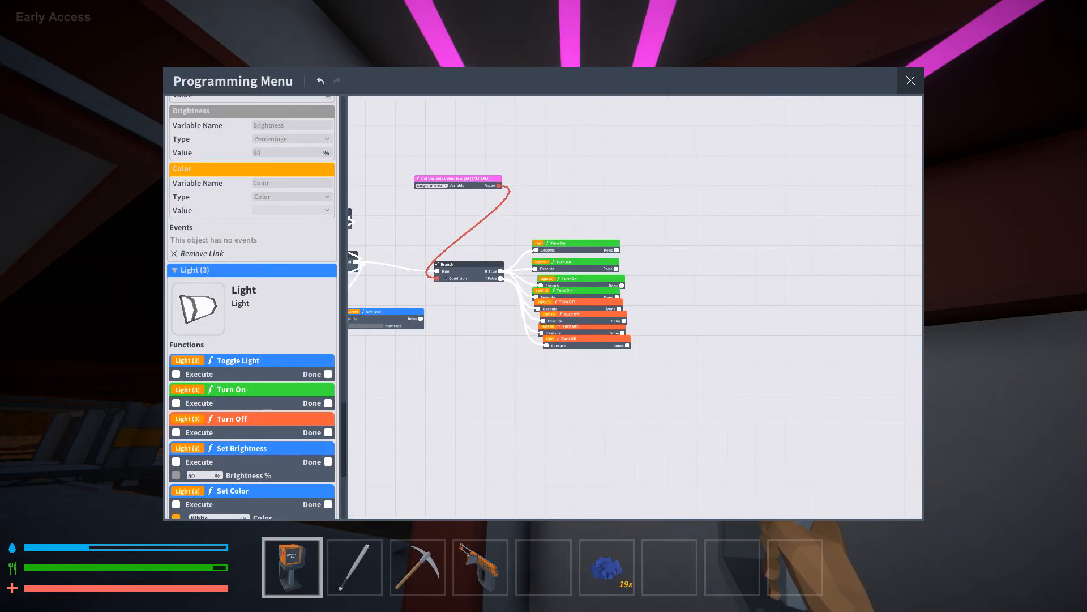
{"action": "left_click", "coordinate": [909, 80]}
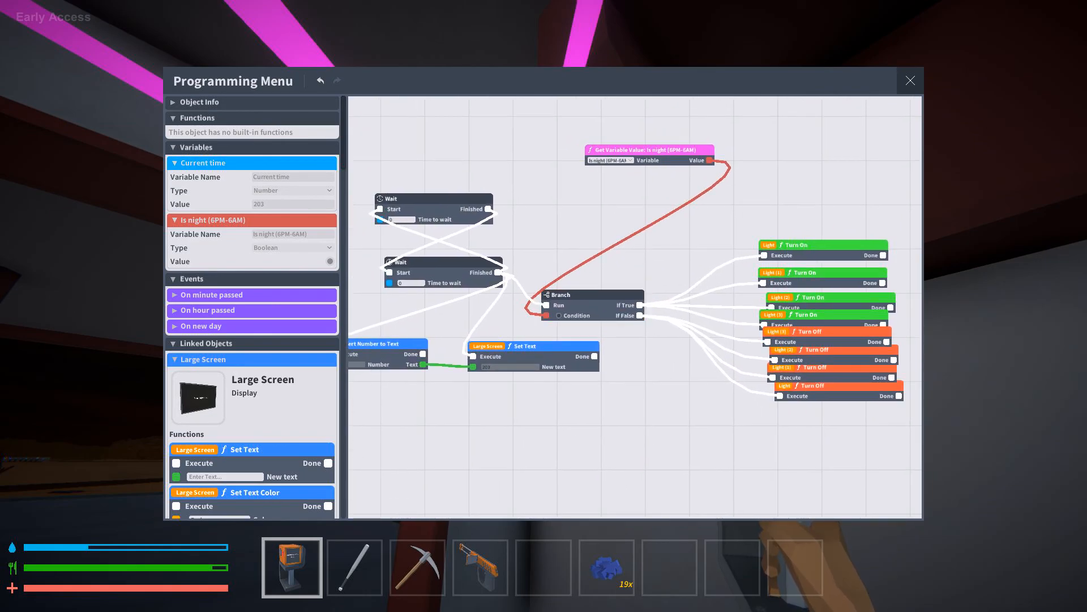
{"action": "left_click_drag", "start_coordinate": [648, 151], "coordinate": [523, 146]}
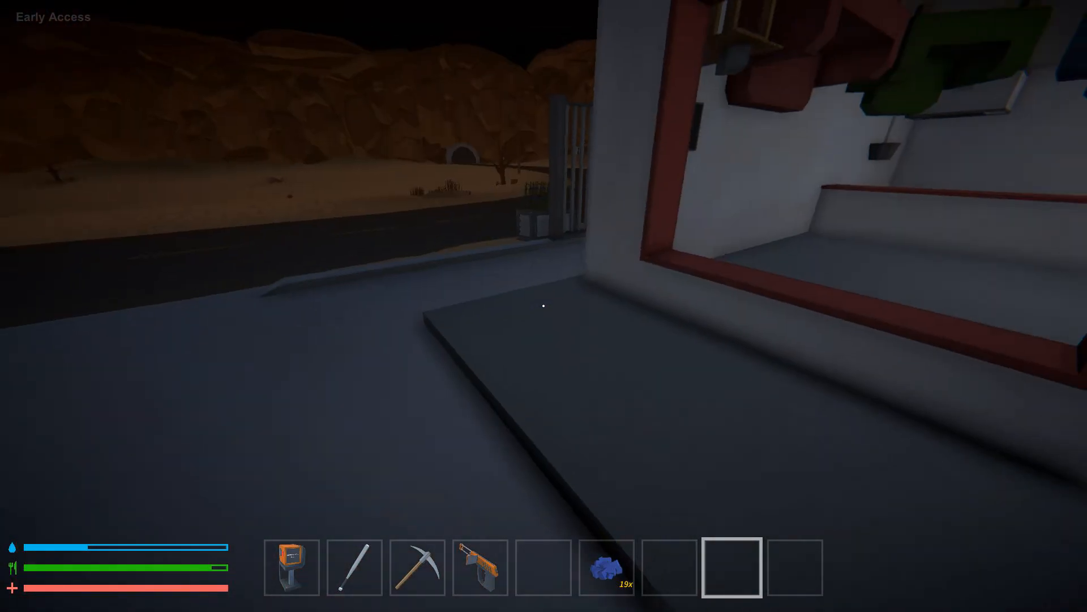
{"action": "mouse_move", "coordinate": [544, 306]}
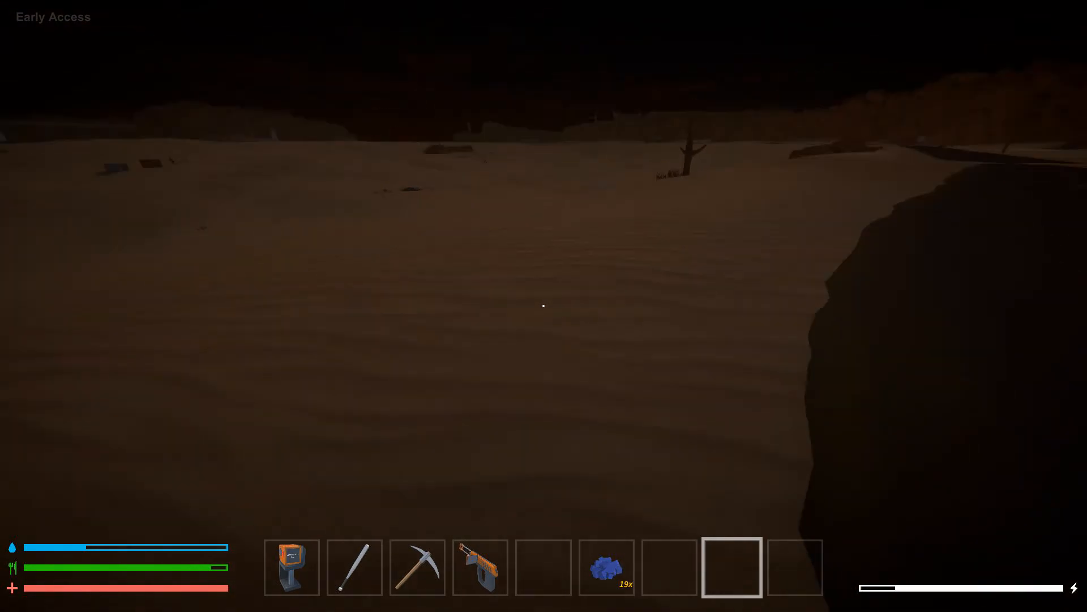
Bring up the crafting catalogue and switch to the Inventory tab before the crash.
{"action": "key", "text": "tab"}
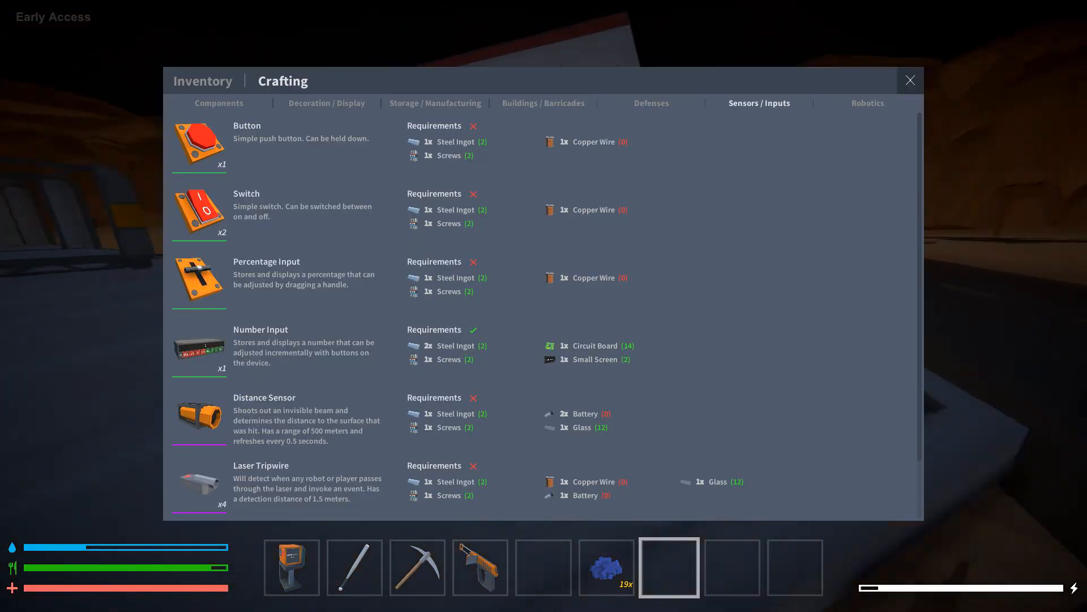
{"action": "left_click", "coordinate": [201, 80]}
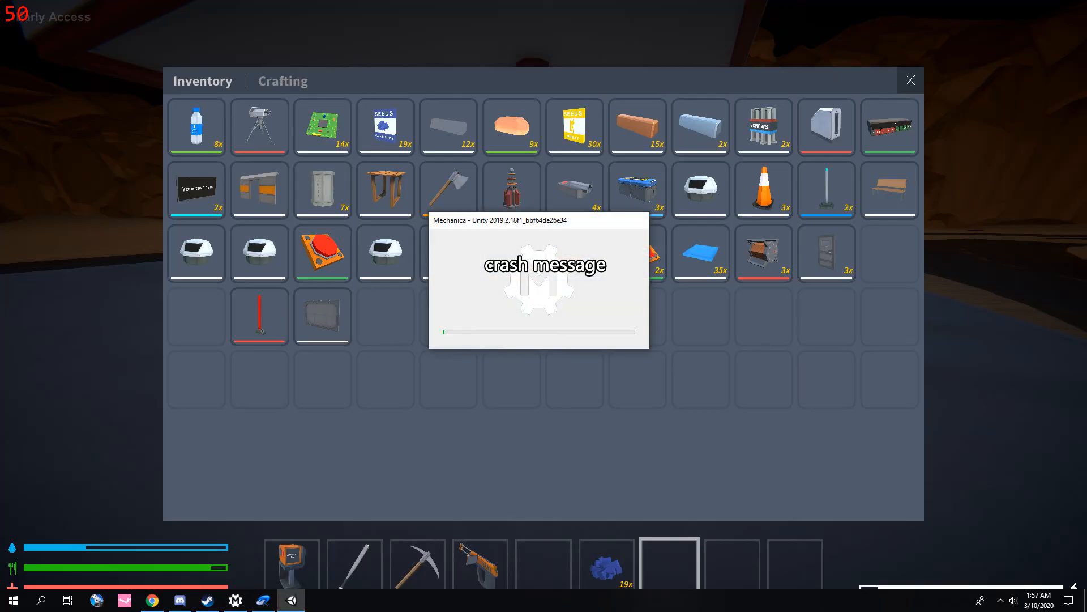